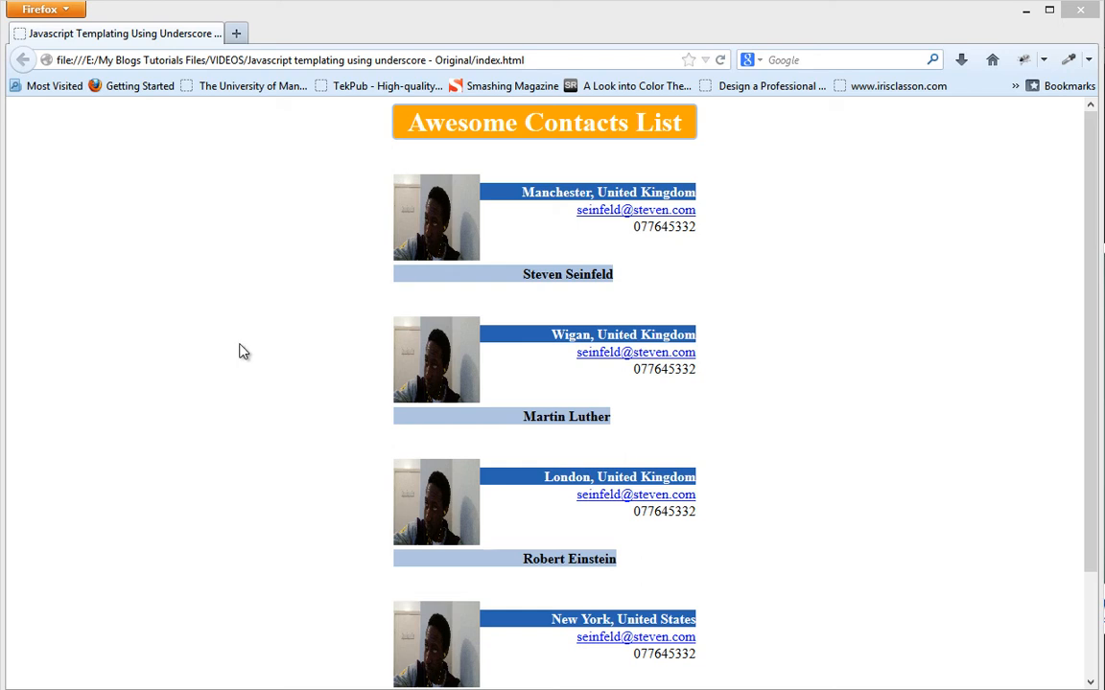
{"action": "mouse_move", "coordinate": [200, 372]}
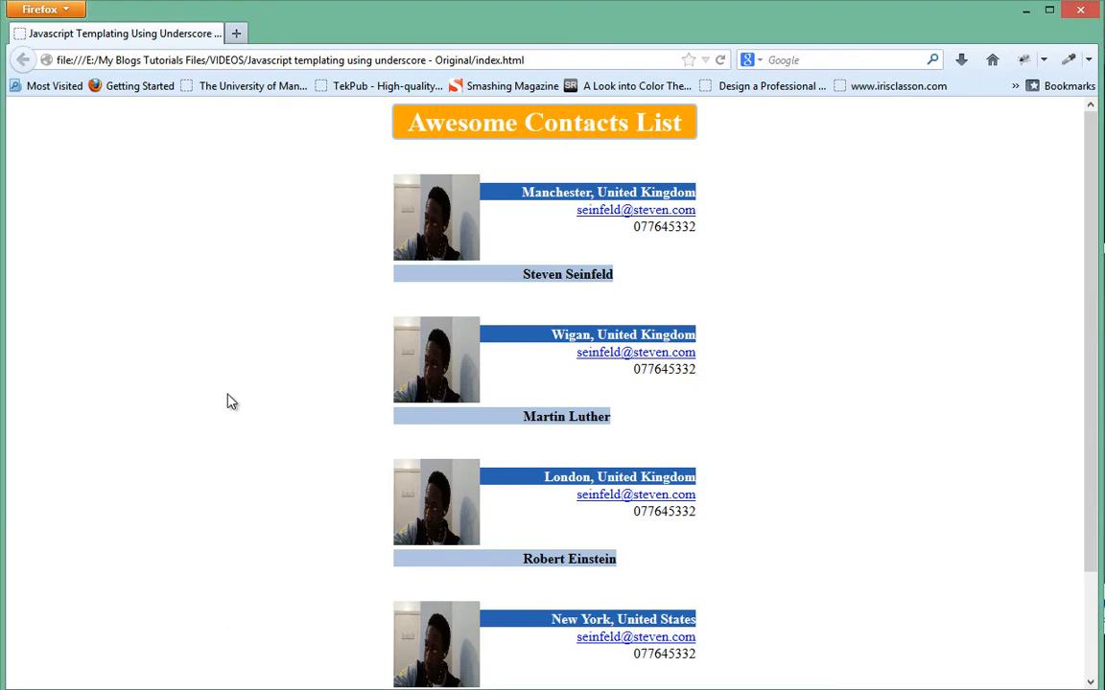
{"action": "mouse_move", "coordinate": [236, 411]}
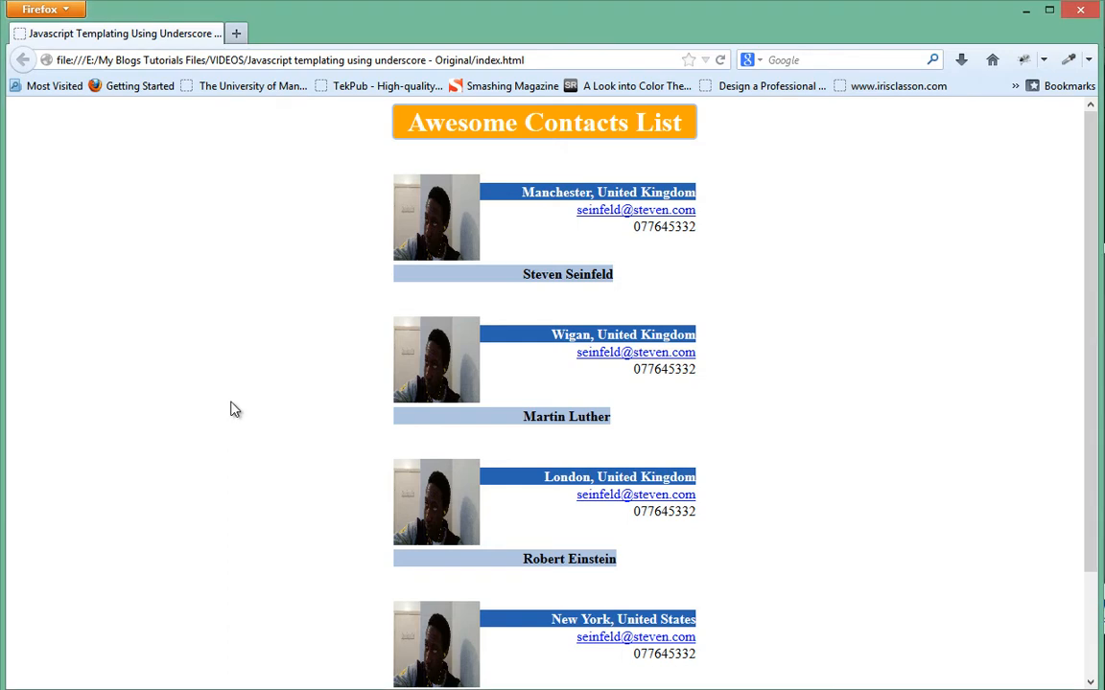
{"action": "mouse_move", "coordinate": [414, 123]}
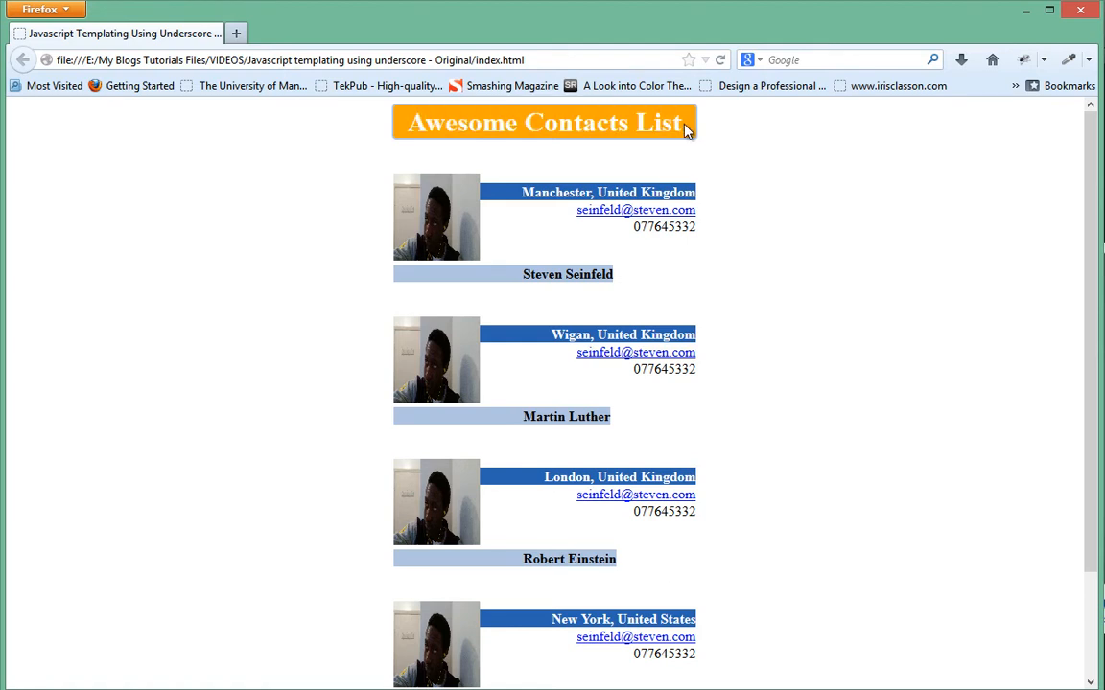
{"action": "mouse_move", "coordinate": [863, 288]}
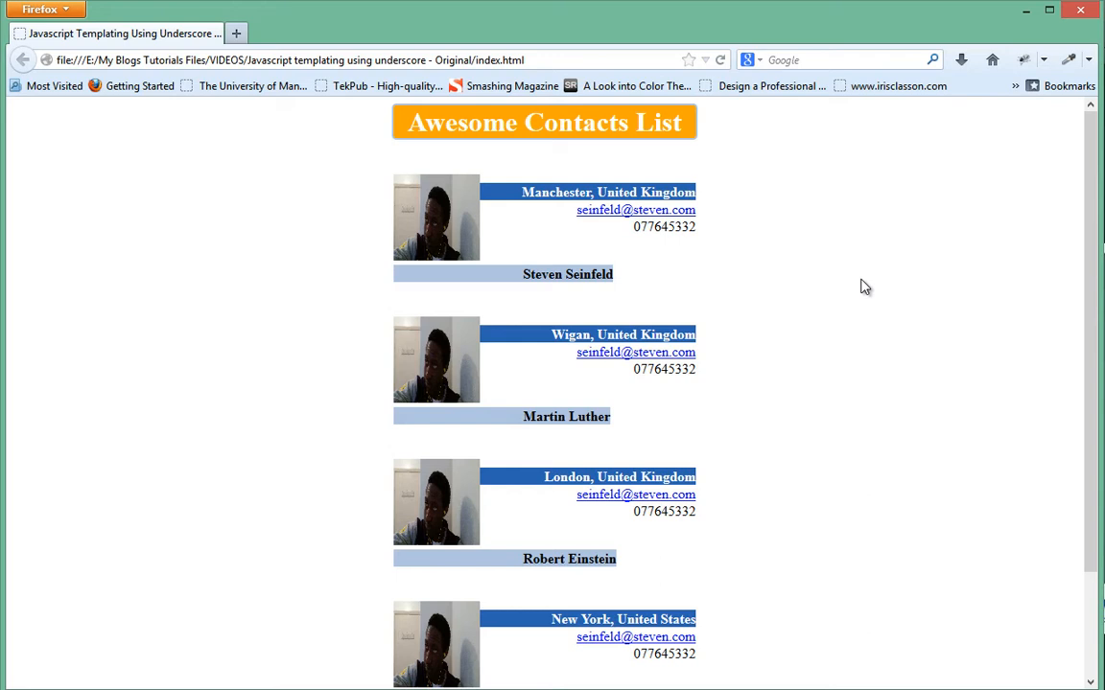
{"action": "mouse_move", "coordinate": [886, 368]}
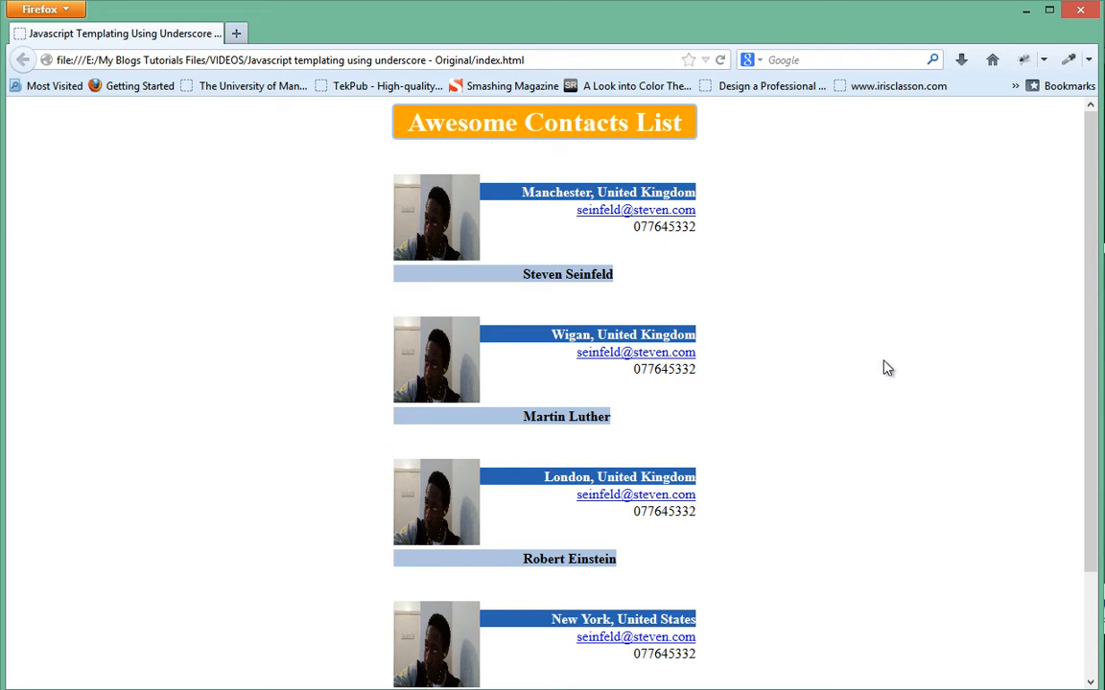
{"action": "mouse_move", "coordinate": [882, 358]}
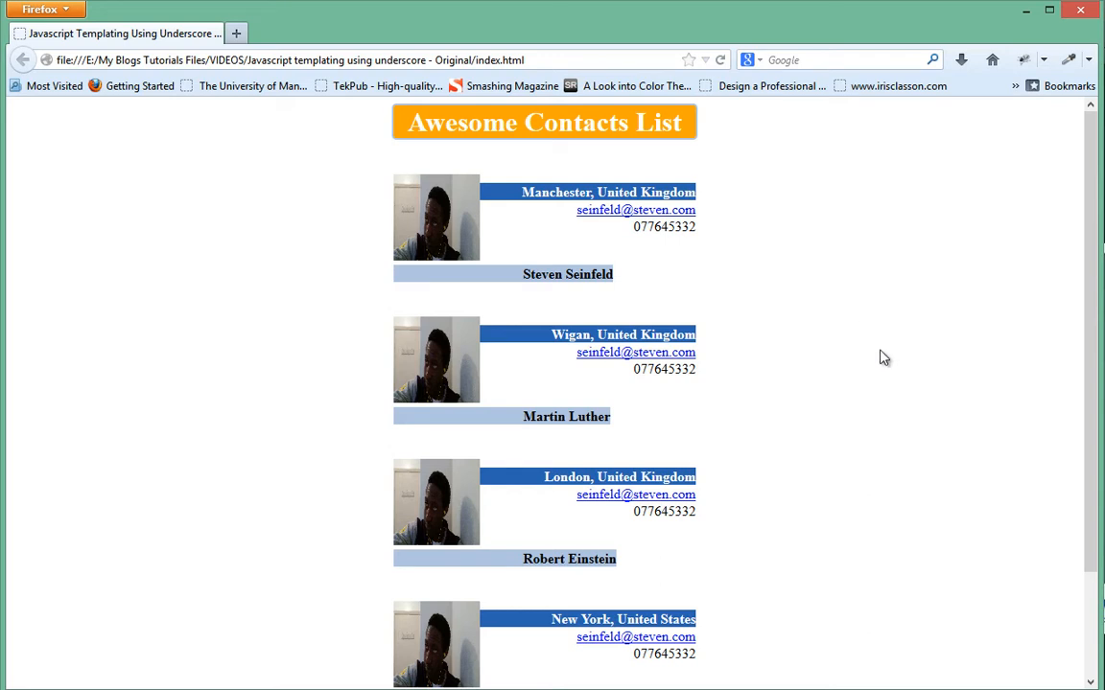
{"action": "mouse_move", "coordinate": [929, 621]}
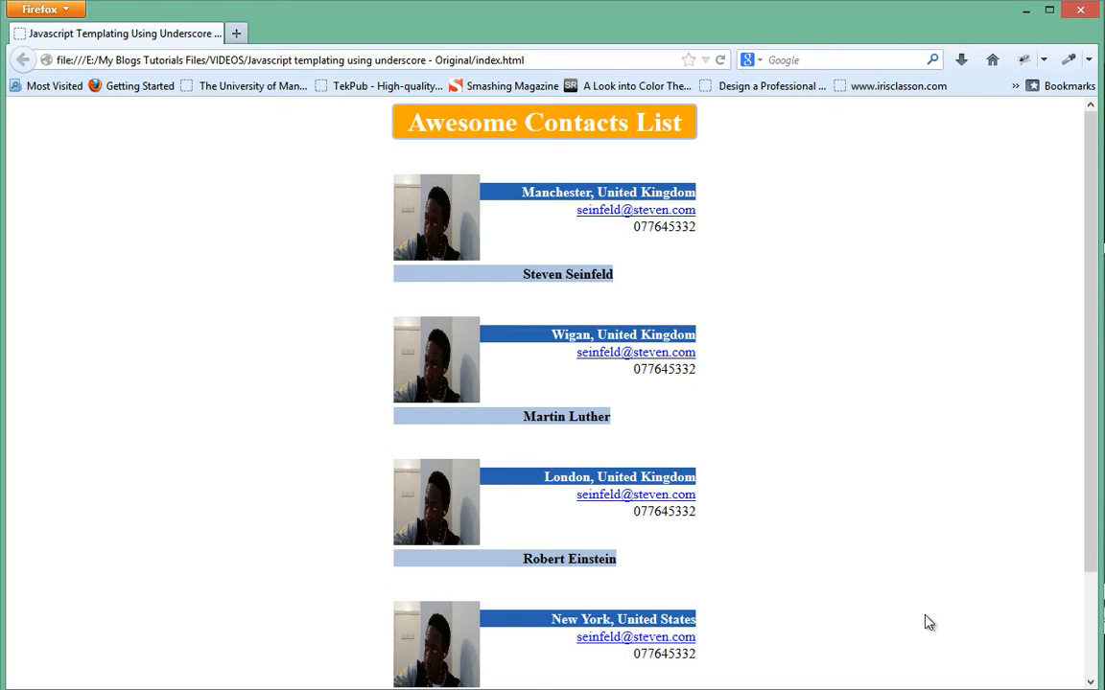
{"action": "mouse_move", "coordinate": [881, 468]}
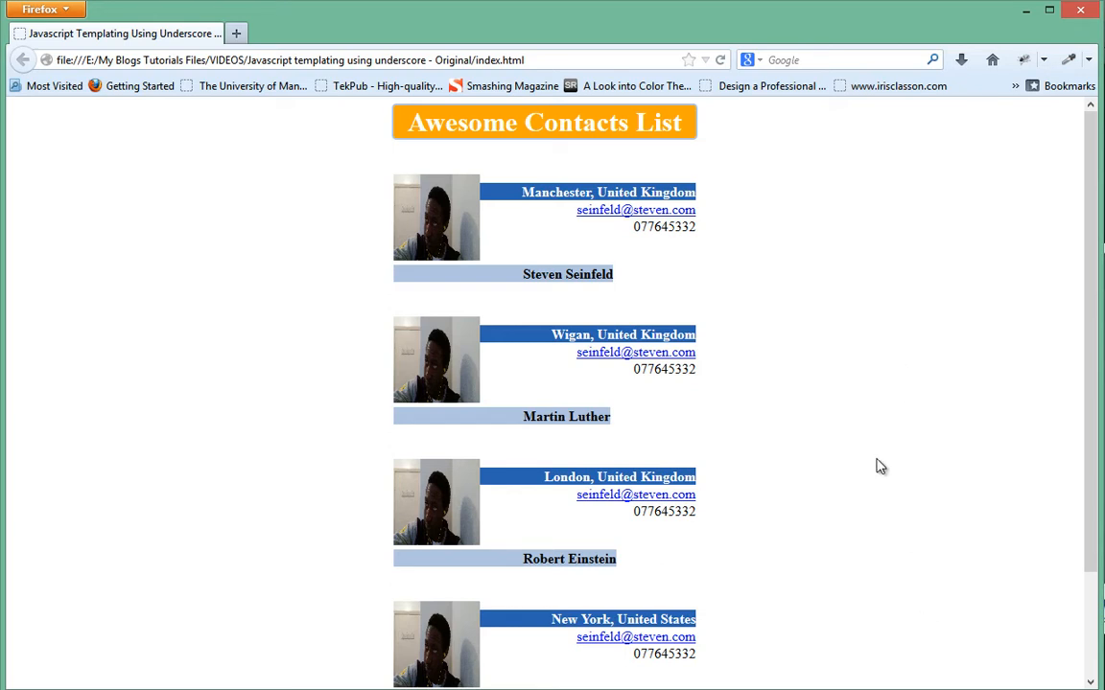
Scroll through the contacts page to review the cards
{"action": "scroll", "scroll_direction": "down", "scroll_amount": 3}
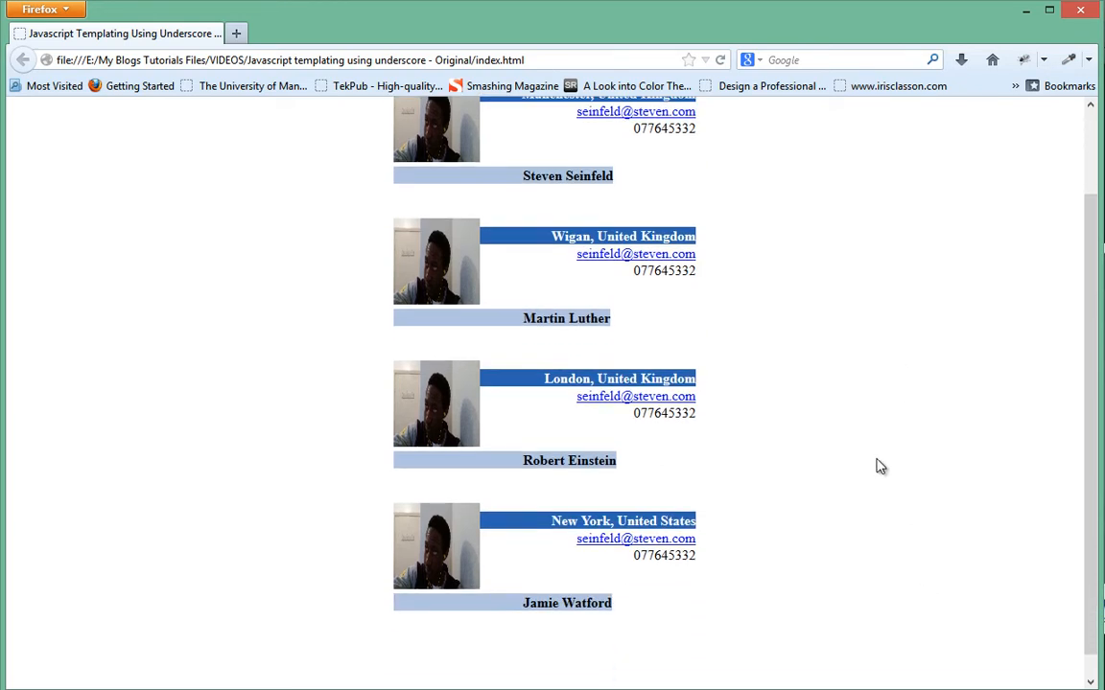
{"action": "scroll", "scroll_direction": "up", "scroll_amount": 3}
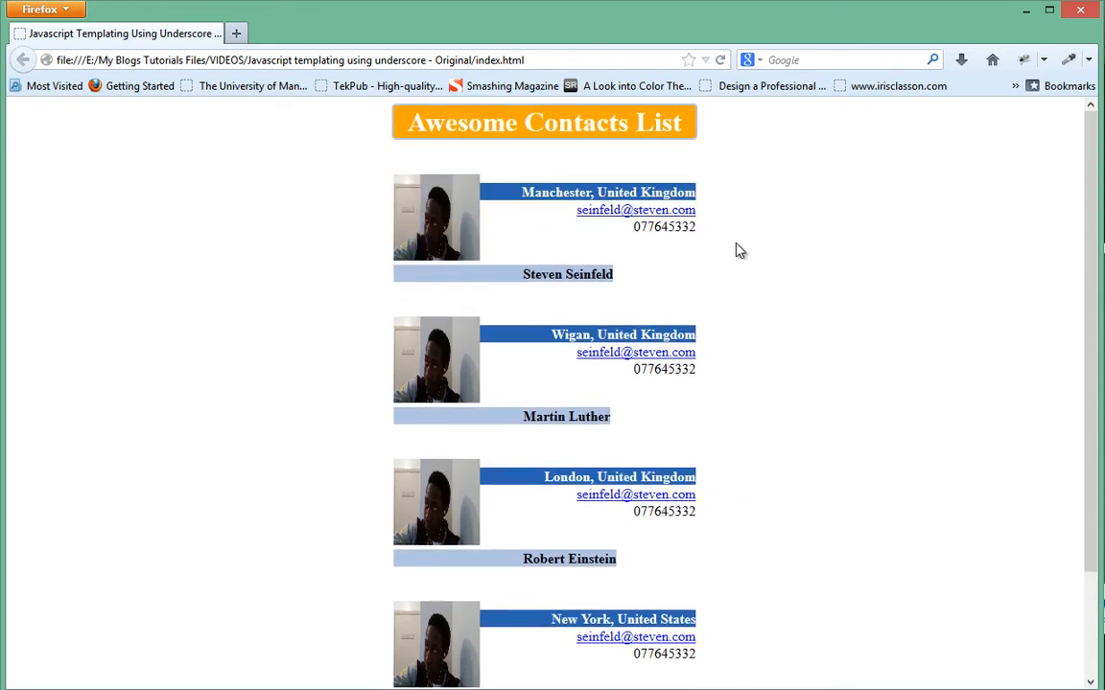
{"action": "mouse_move", "coordinate": [658, 285]}
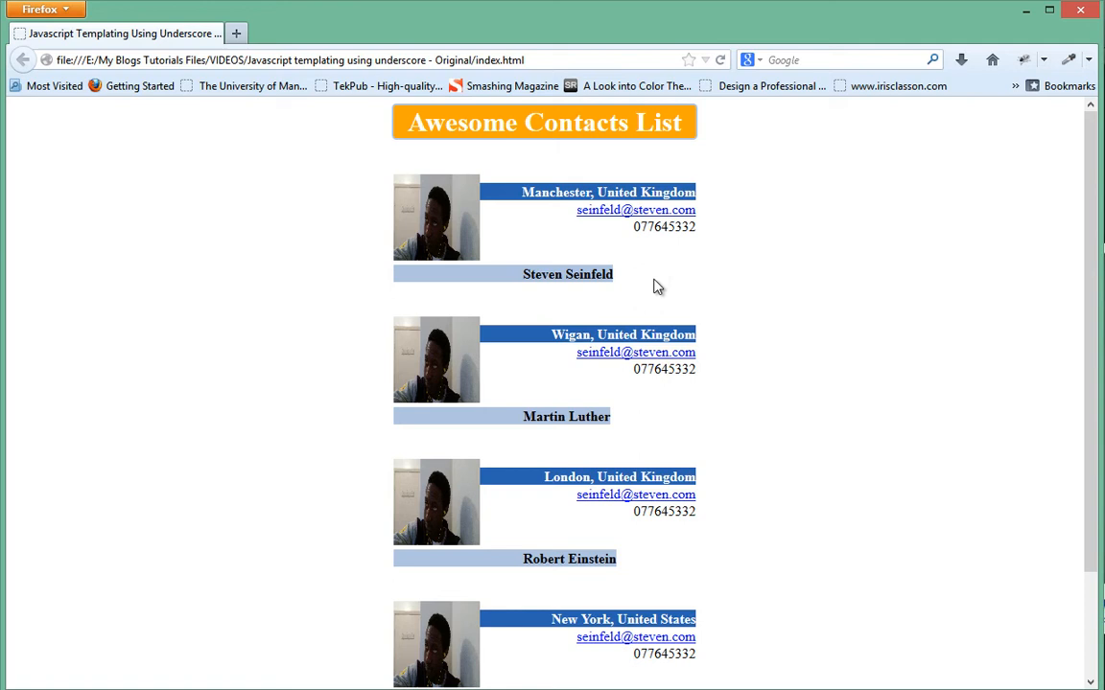
{"action": "mouse_move", "coordinate": [425, 188]}
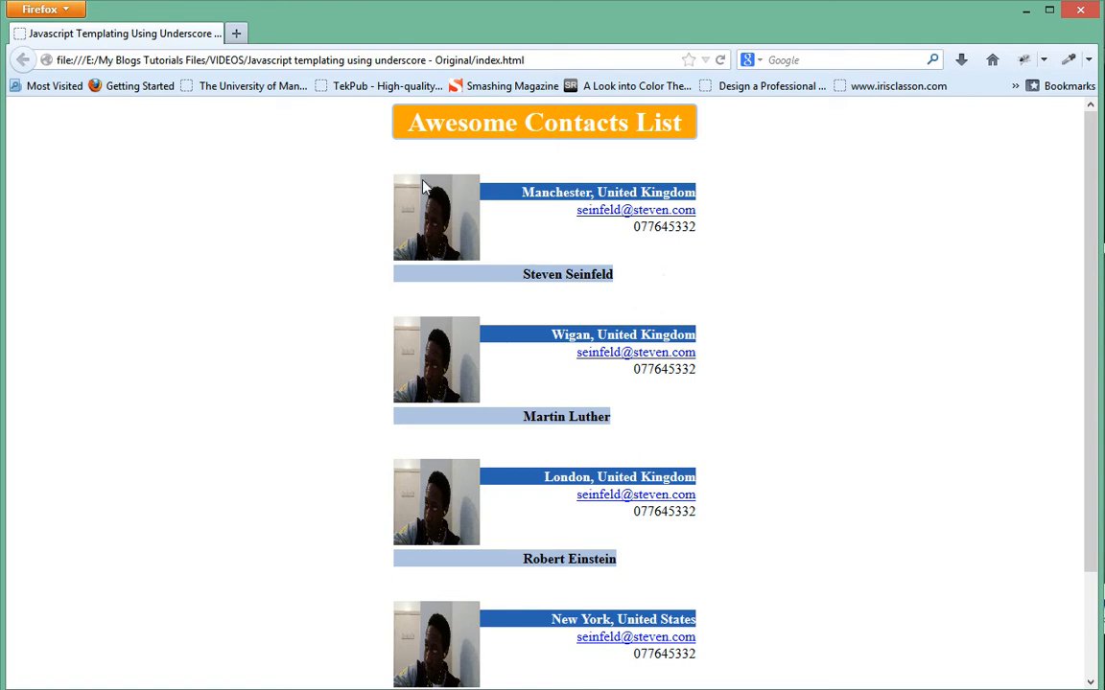
{"action": "mouse_move", "coordinate": [391, 176]}
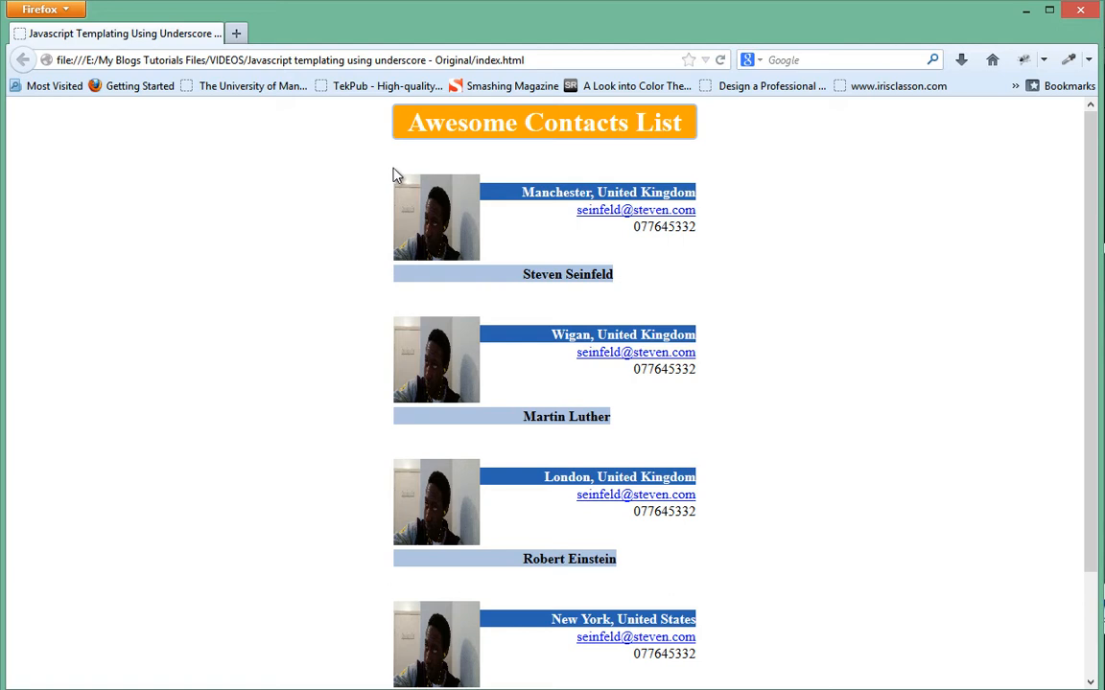
{"action": "mouse_move", "coordinate": [376, 172]}
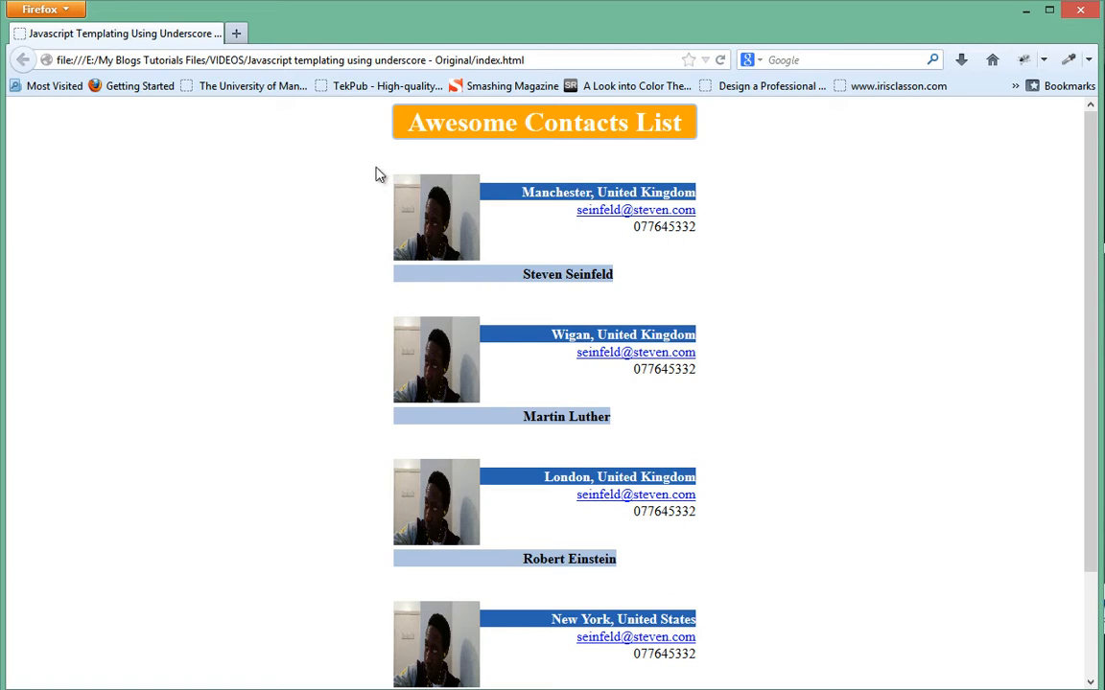
{"action": "mouse_move", "coordinate": [399, 184]}
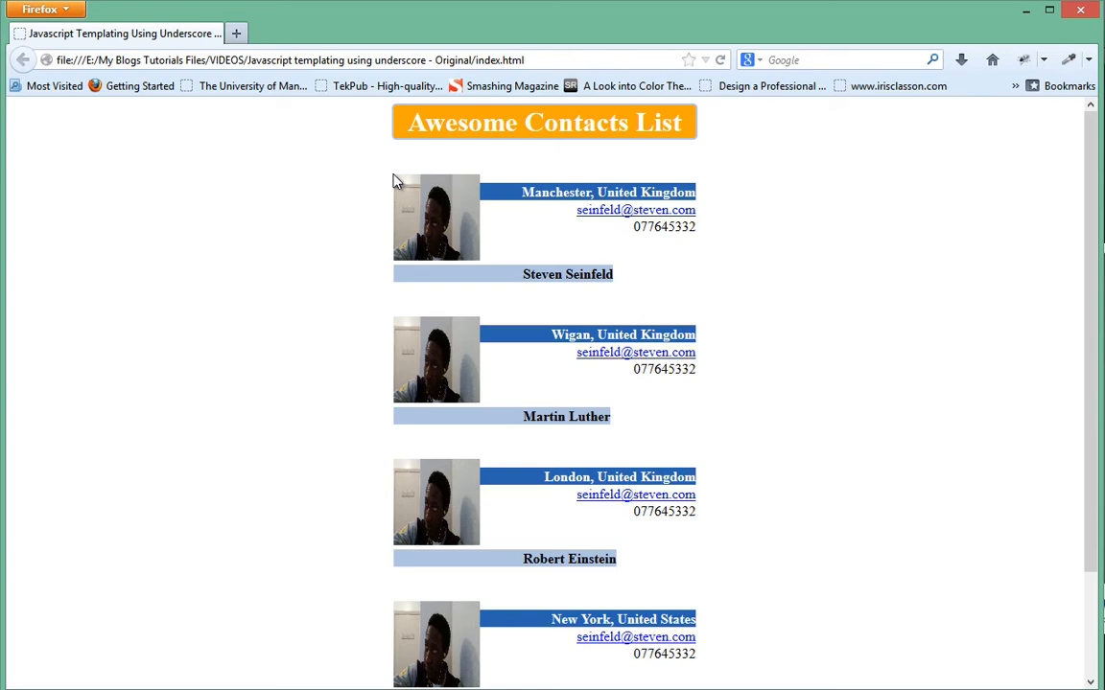
{"action": "mouse_move", "coordinate": [452, 169]}
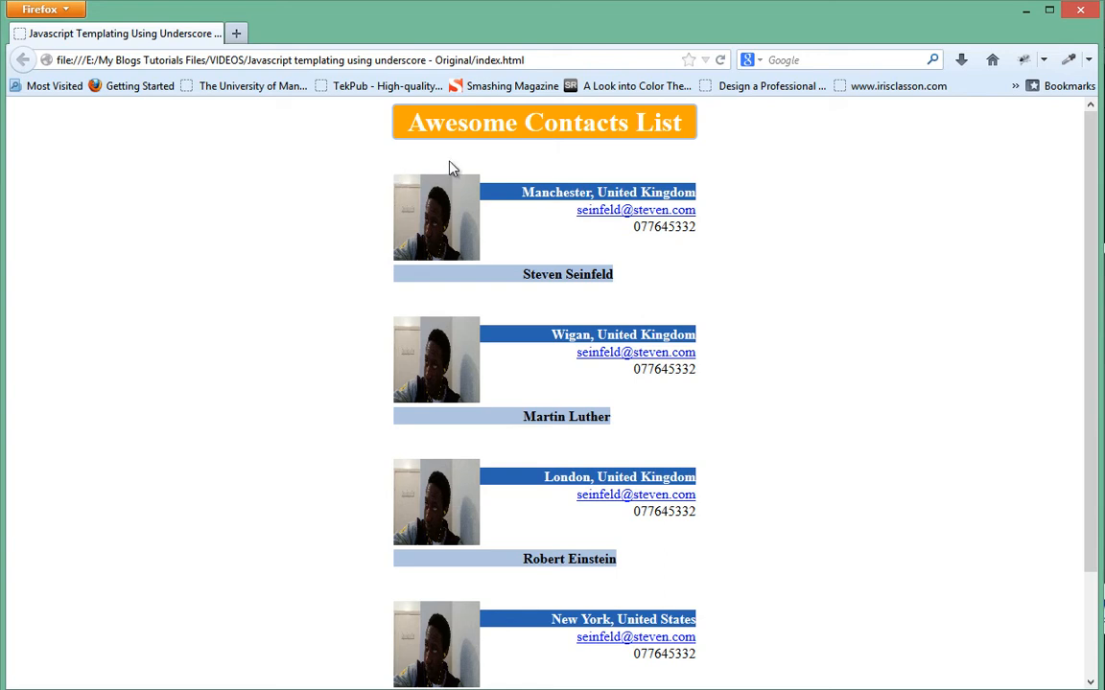
{"action": "mouse_move", "coordinate": [855, 475]}
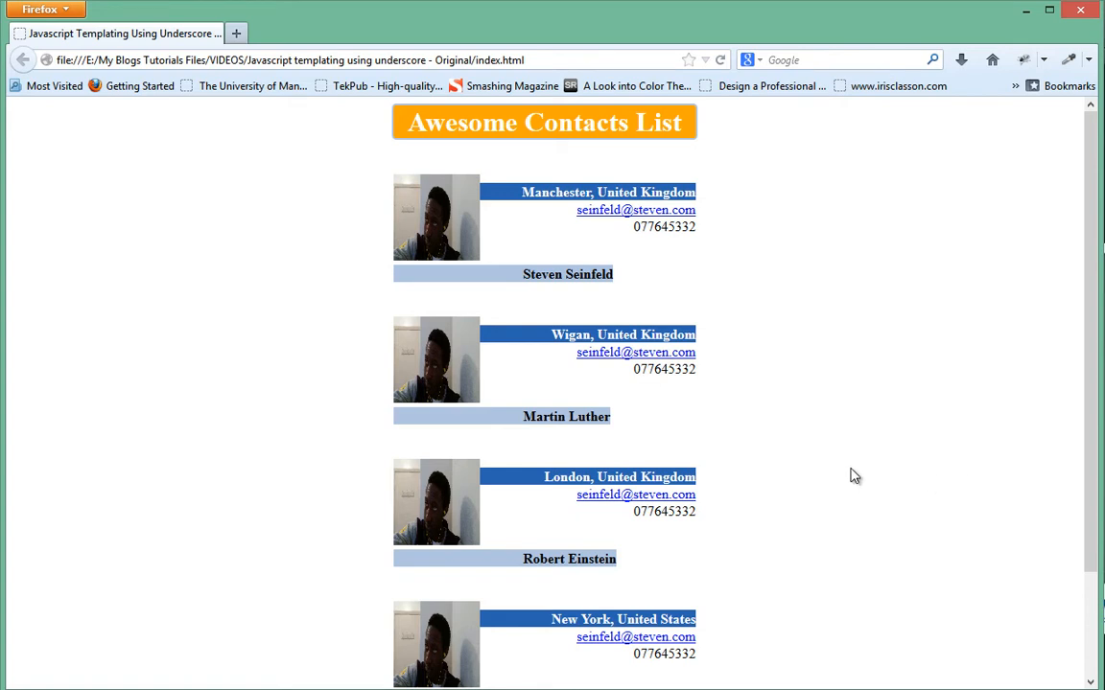
{"action": "mouse_move", "coordinate": [855, 462]}
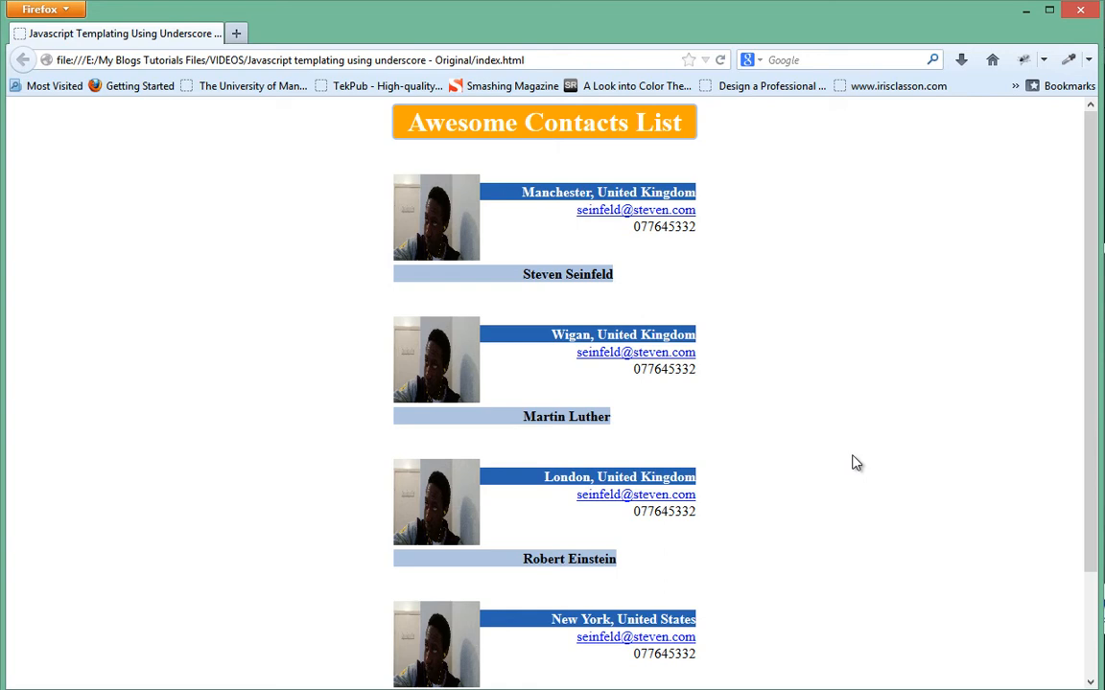
{"action": "scroll", "scroll_direction": "down", "scroll_amount": 3}
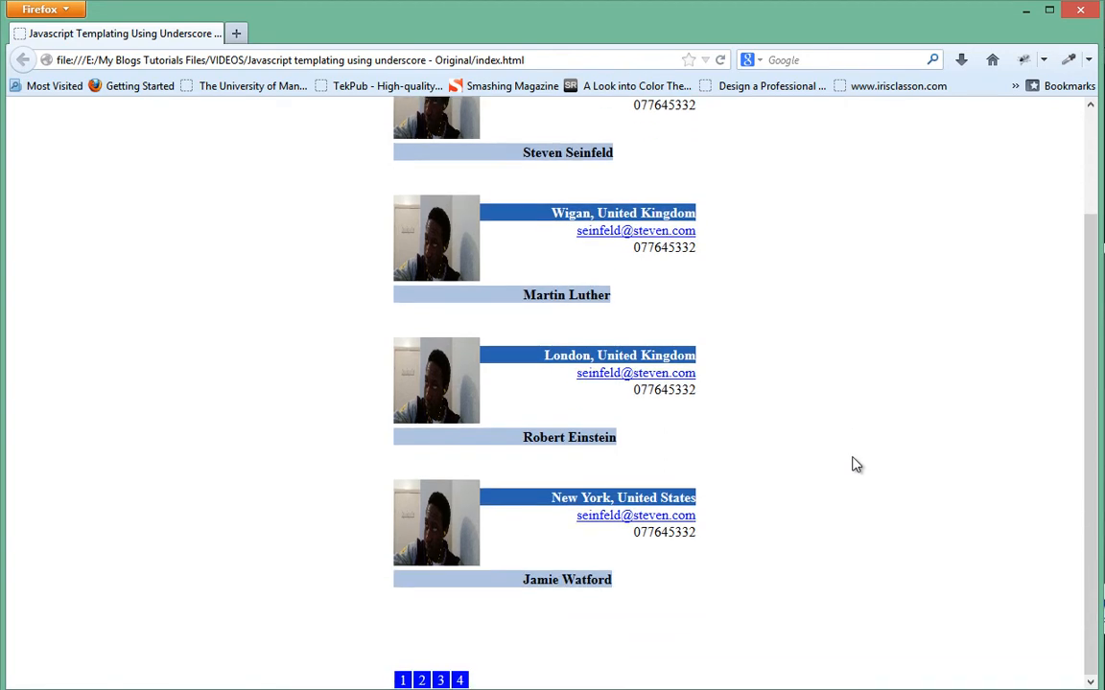
{"action": "scroll", "scroll_direction": "up", "scroll_amount": 3}
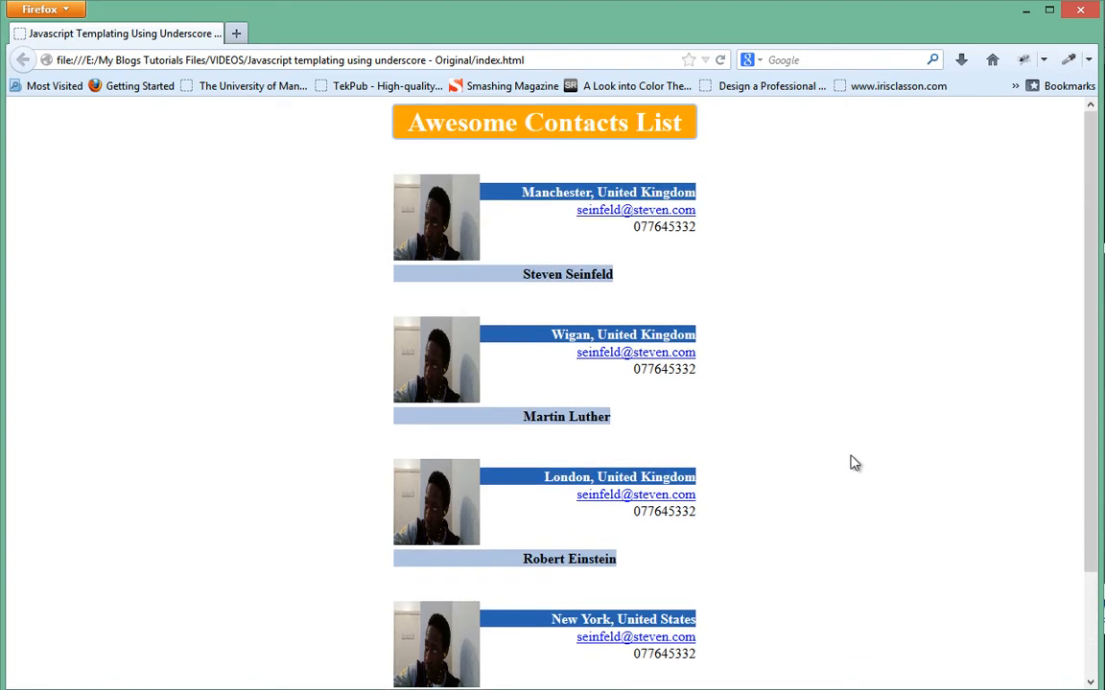
{"action": "mouse_move", "coordinate": [847, 456]}
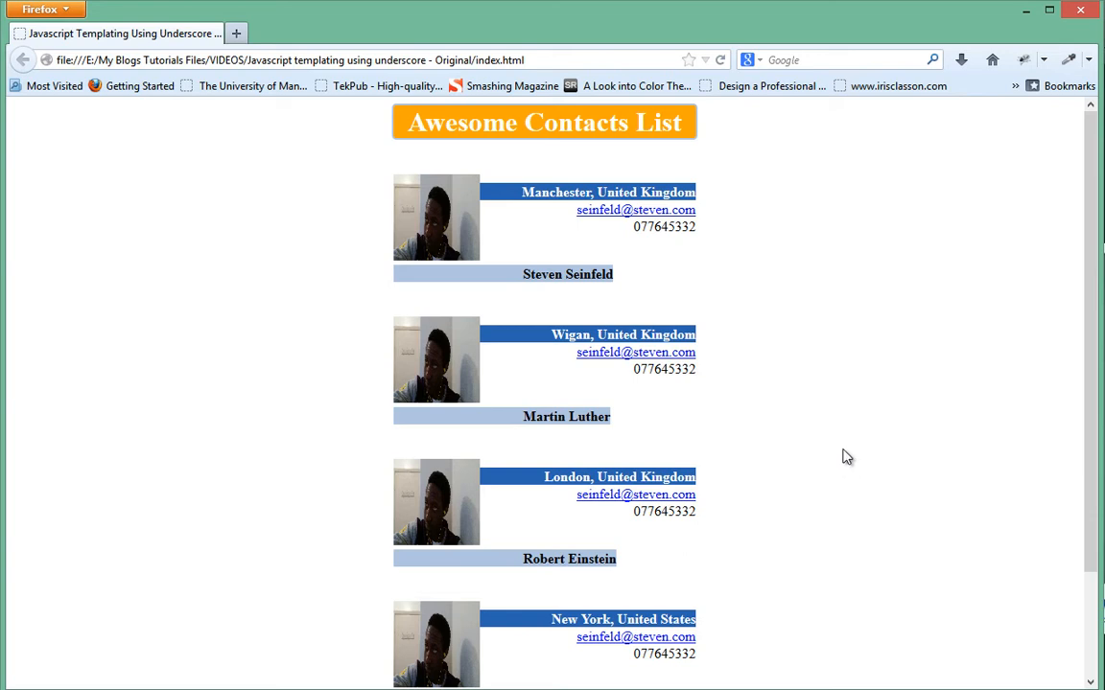
{"action": "mouse_move", "coordinate": [633, 284]}
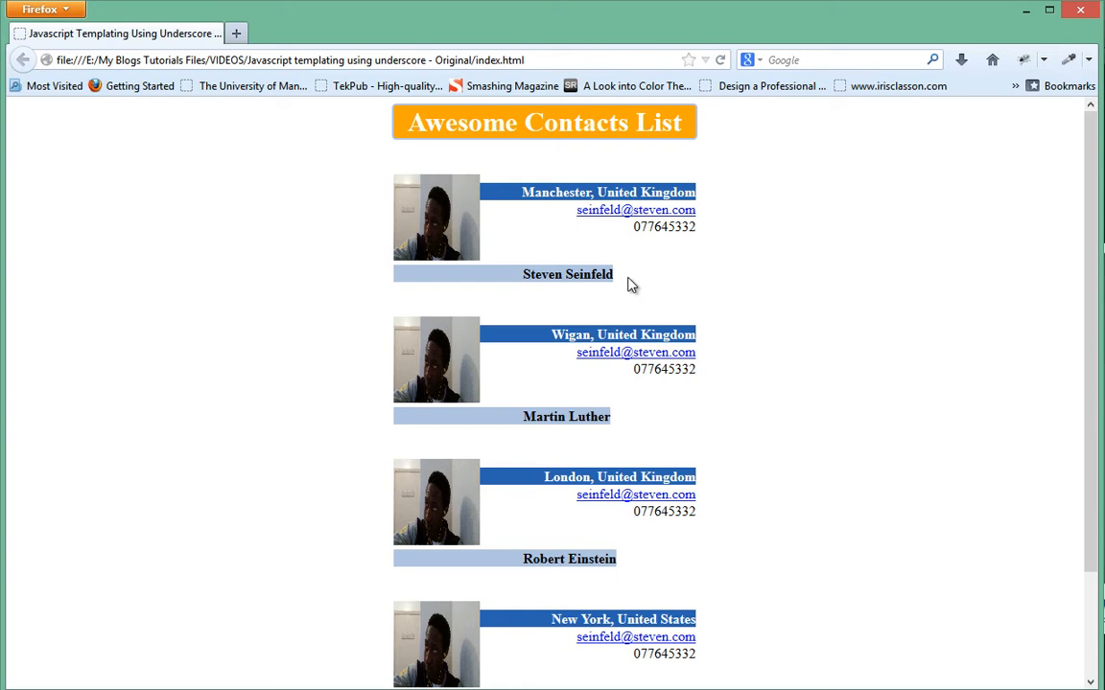
{"action": "mouse_move", "coordinate": [830, 322]}
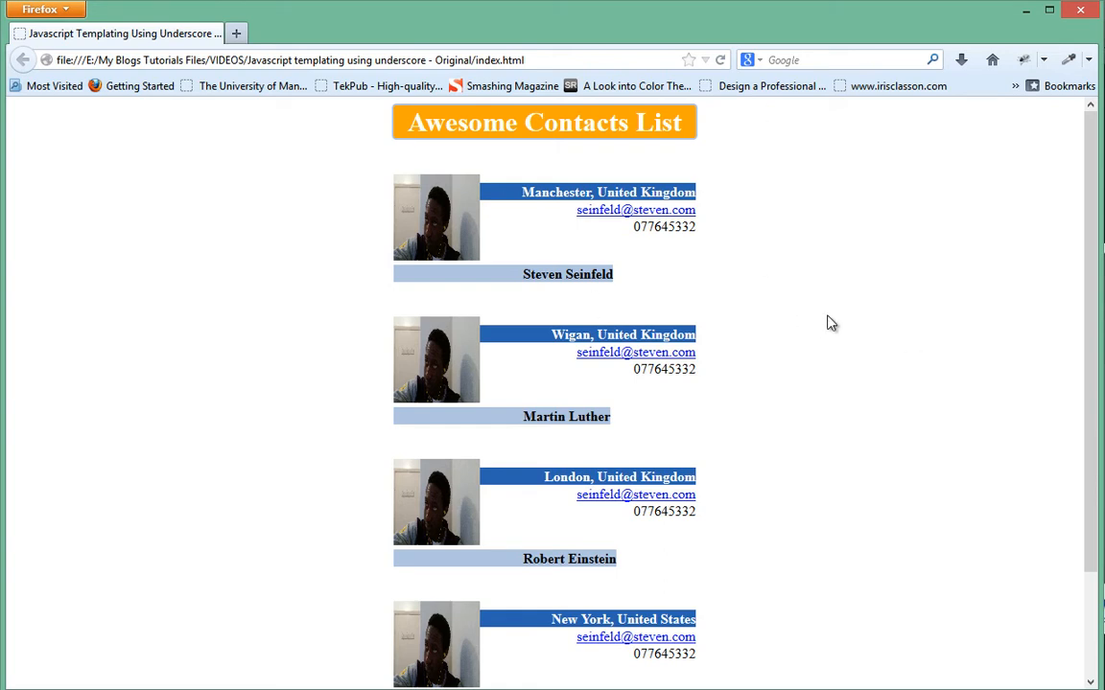
{"action": "mouse_move", "coordinate": [920, 368]}
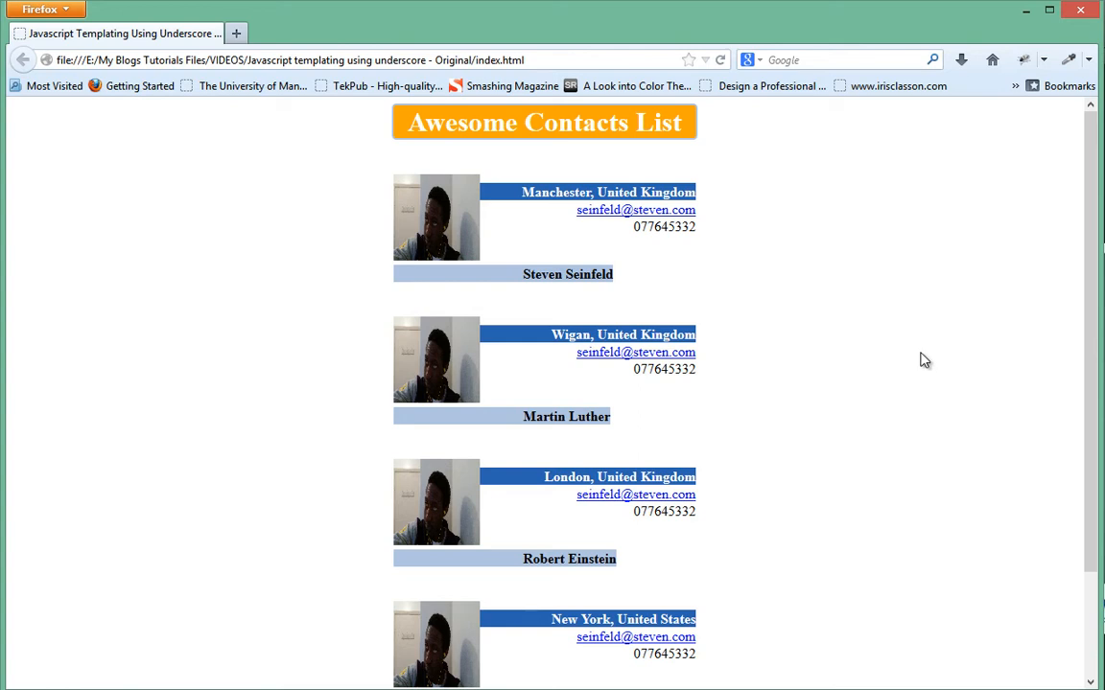
{"action": "mouse_move", "coordinate": [933, 362]}
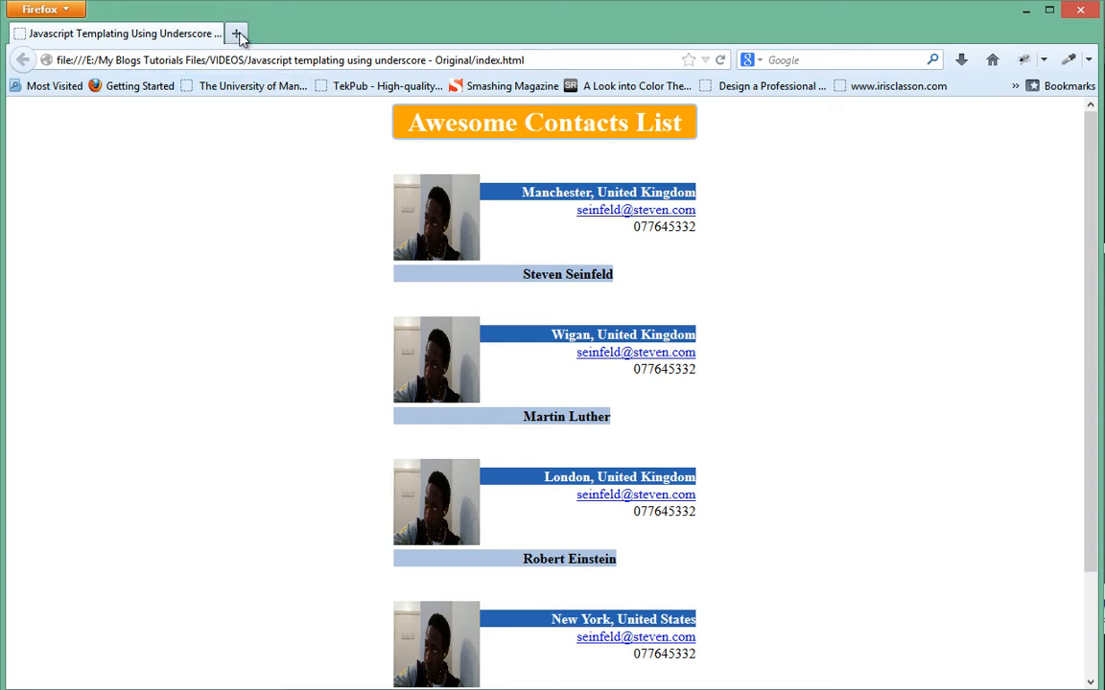
{"action": "mouse_move", "coordinate": [278, 35]}
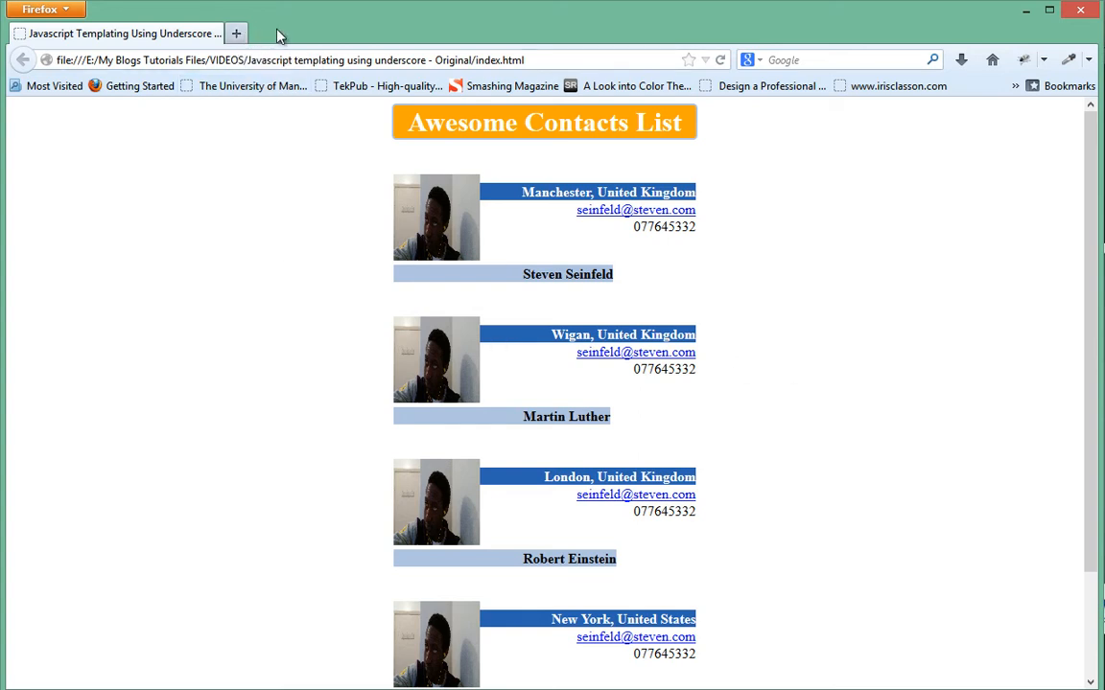
Search Google for 'underscore' in a new tab beside the contacts page
{"action": "left_click", "coordinate": [234, 34]}
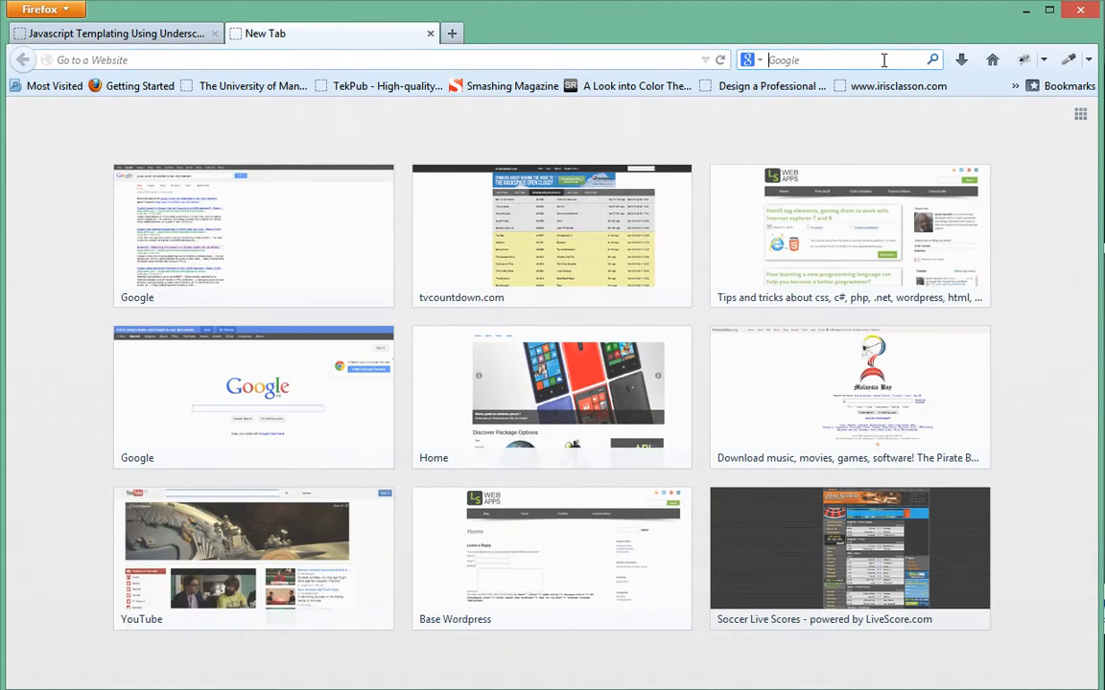
{"action": "type", "text": "under"}
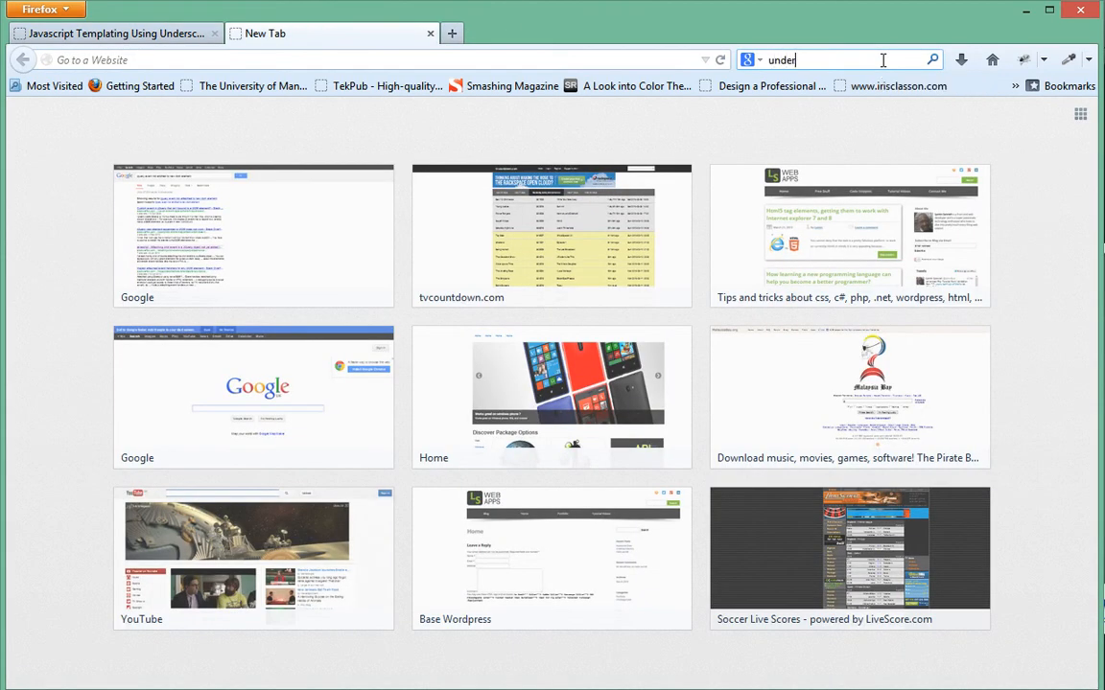
{"action": "key", "text": "Return"}
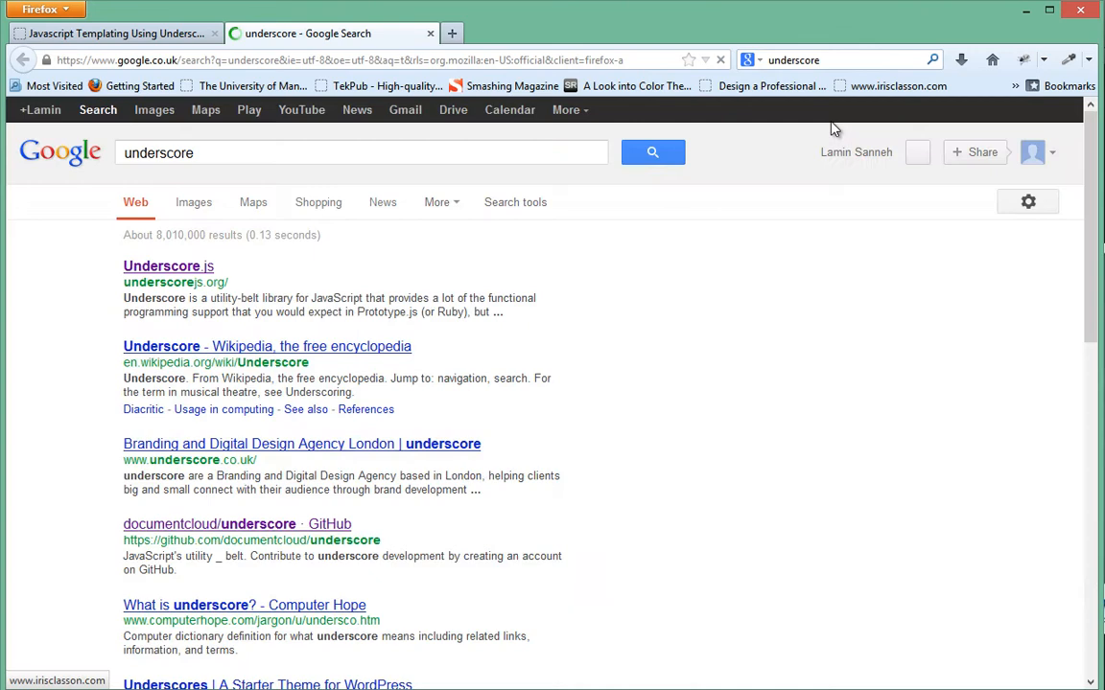
Open the Underscore.js homepage from the first search result
{"action": "left_click", "coordinate": [169, 267]}
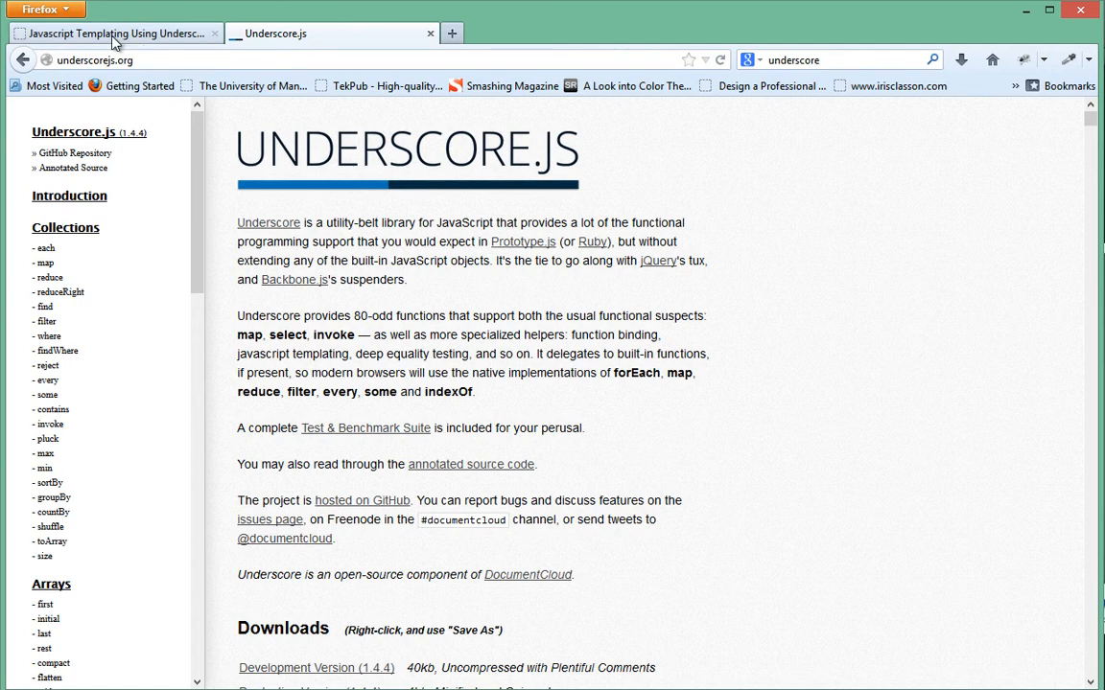
{"action": "mouse_move", "coordinate": [115, 34]}
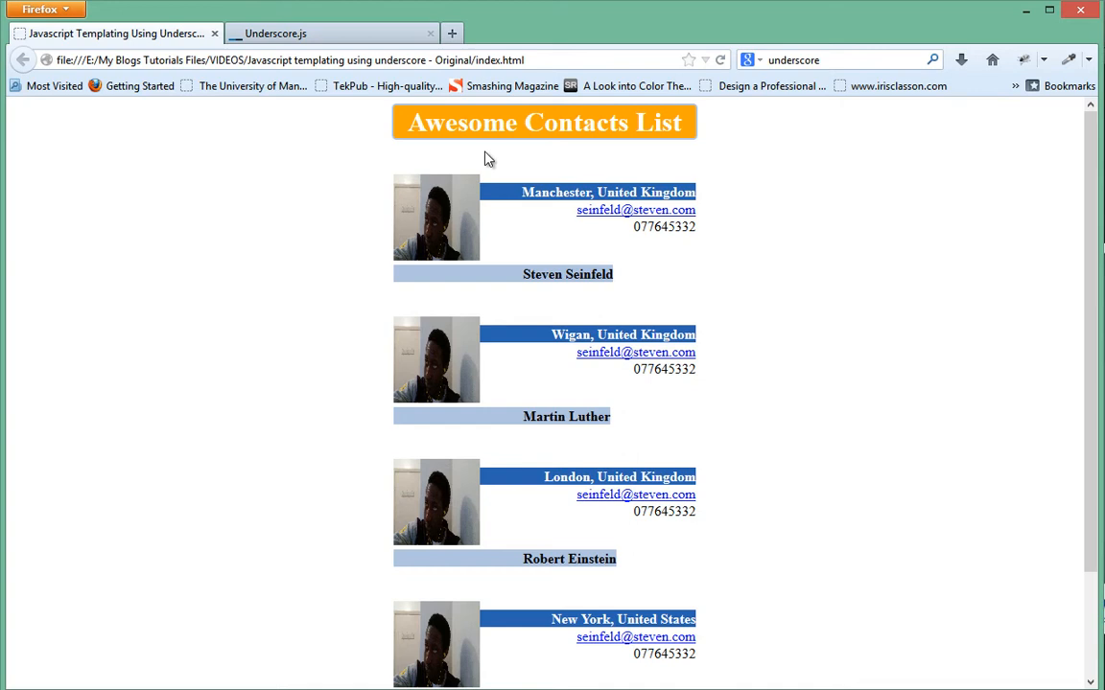
{"action": "mouse_move", "coordinate": [364, 276]}
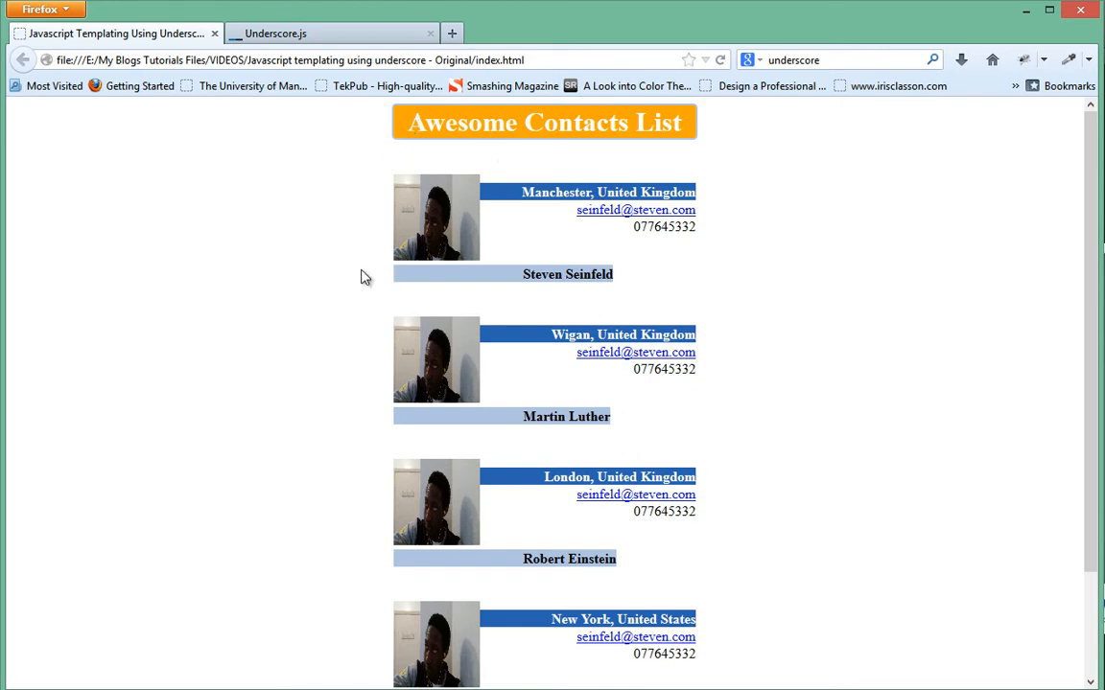
{"action": "scroll", "scroll_direction": "down", "scroll_amount": 3}
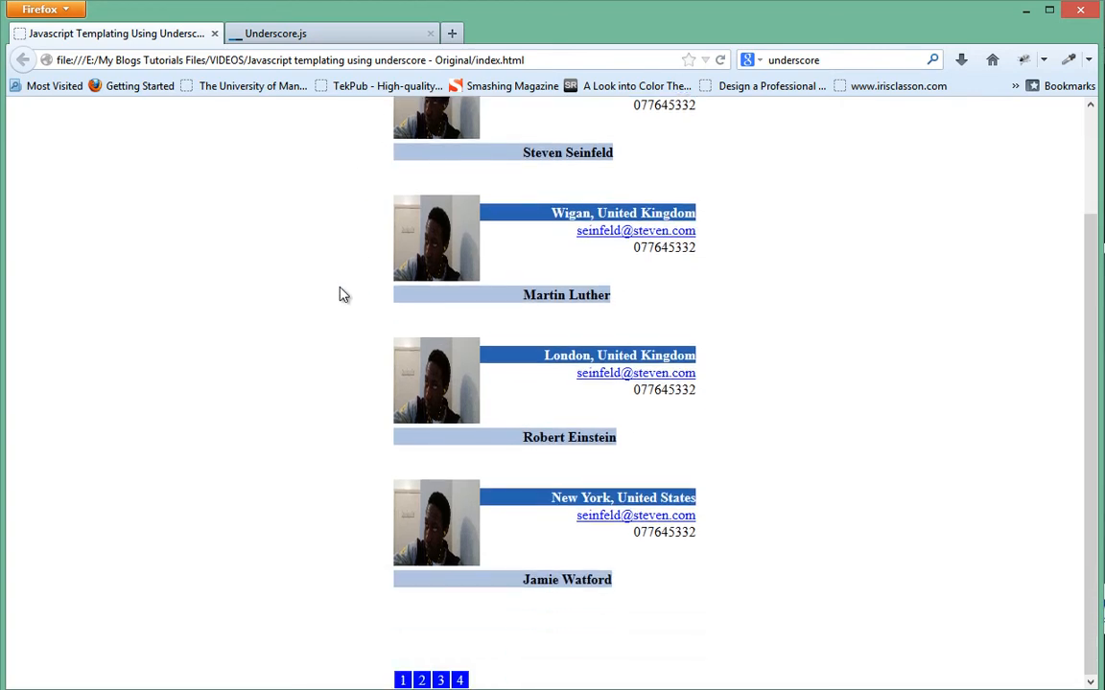
{"action": "mouse_move", "coordinate": [338, 516]}
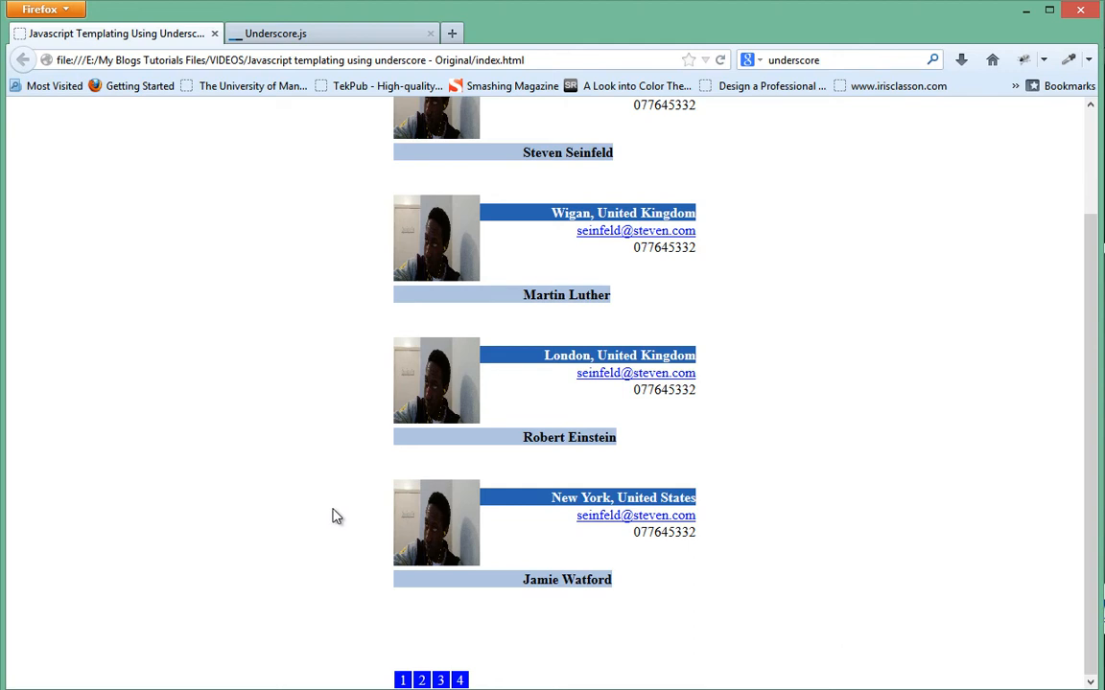
{"action": "mouse_move", "coordinate": [280, 471]}
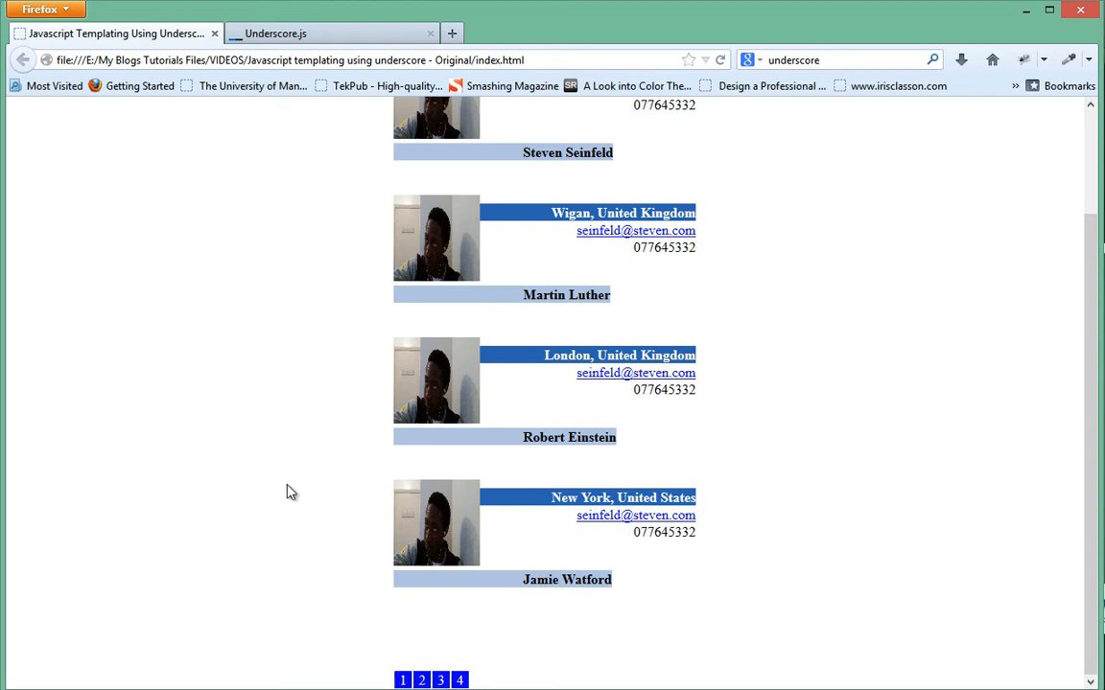
{"action": "mouse_move", "coordinate": [332, 571]}
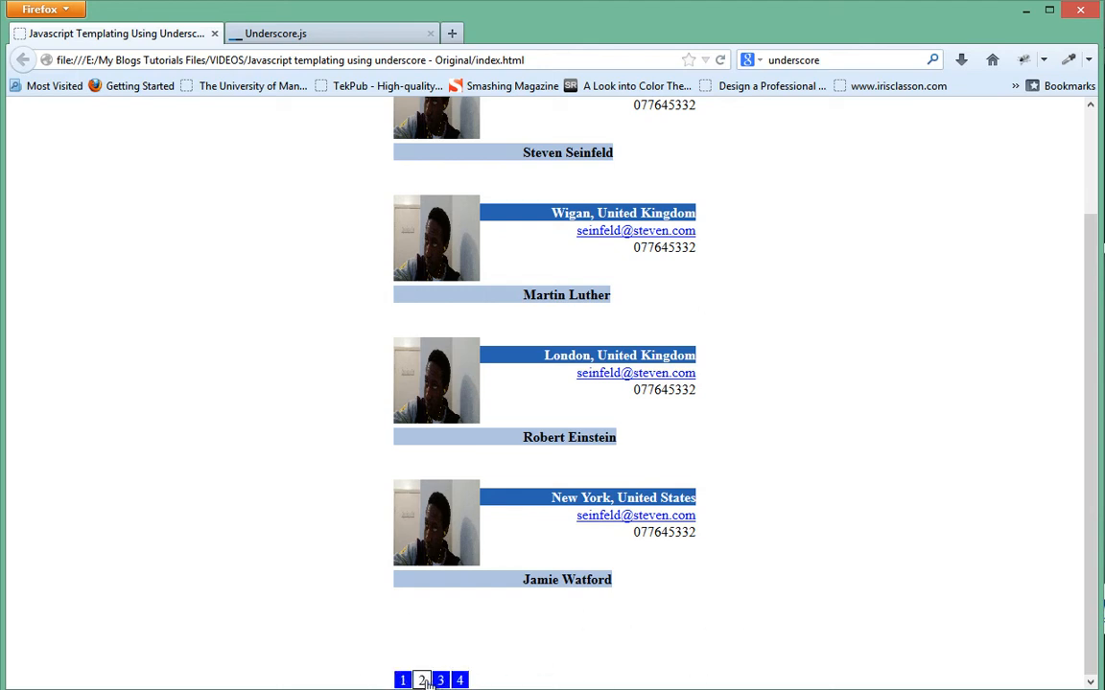
{"action": "left_click", "coordinate": [461, 678]}
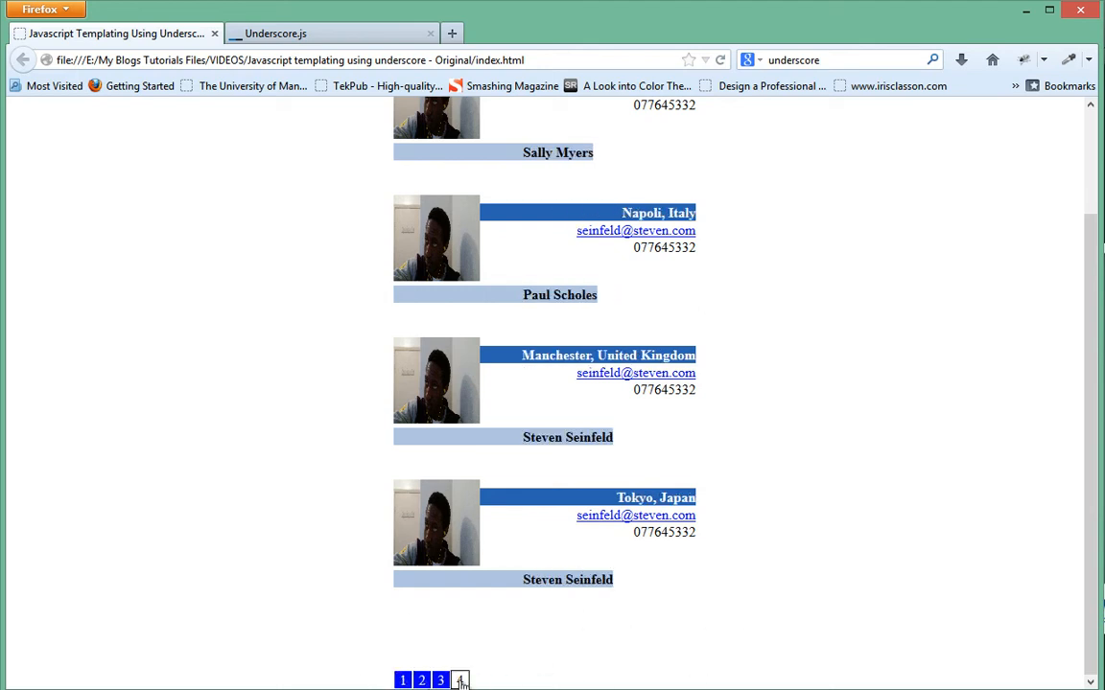
{"action": "left_click", "coordinate": [460, 679]}
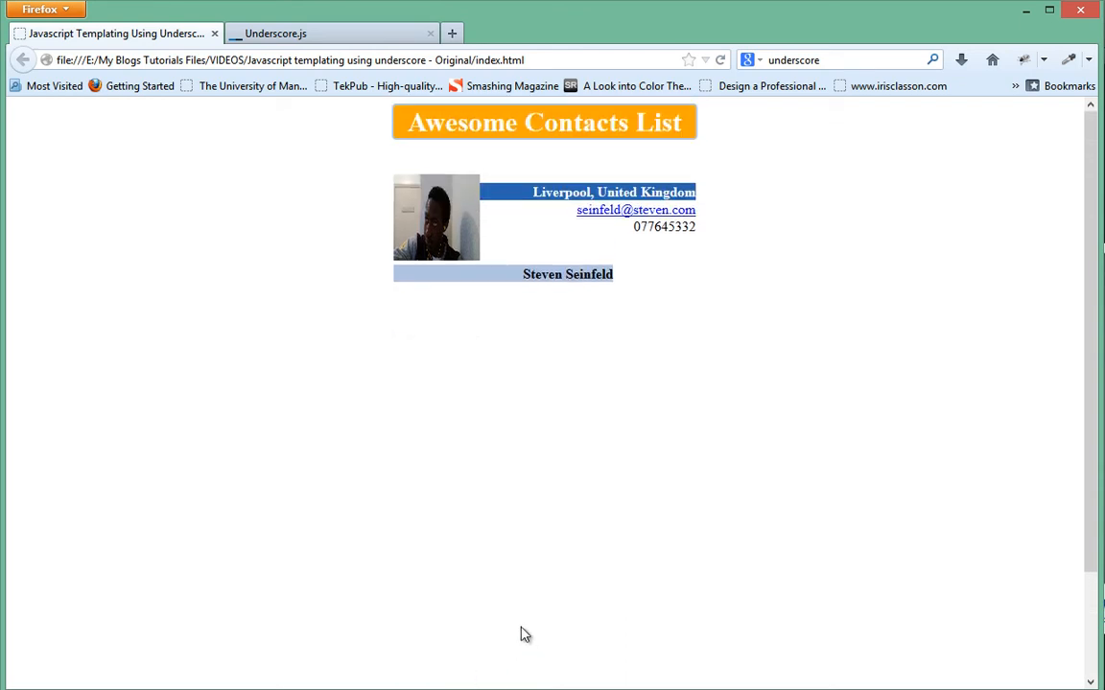
{"action": "scroll", "scroll_direction": "down", "scroll_amount": 3}
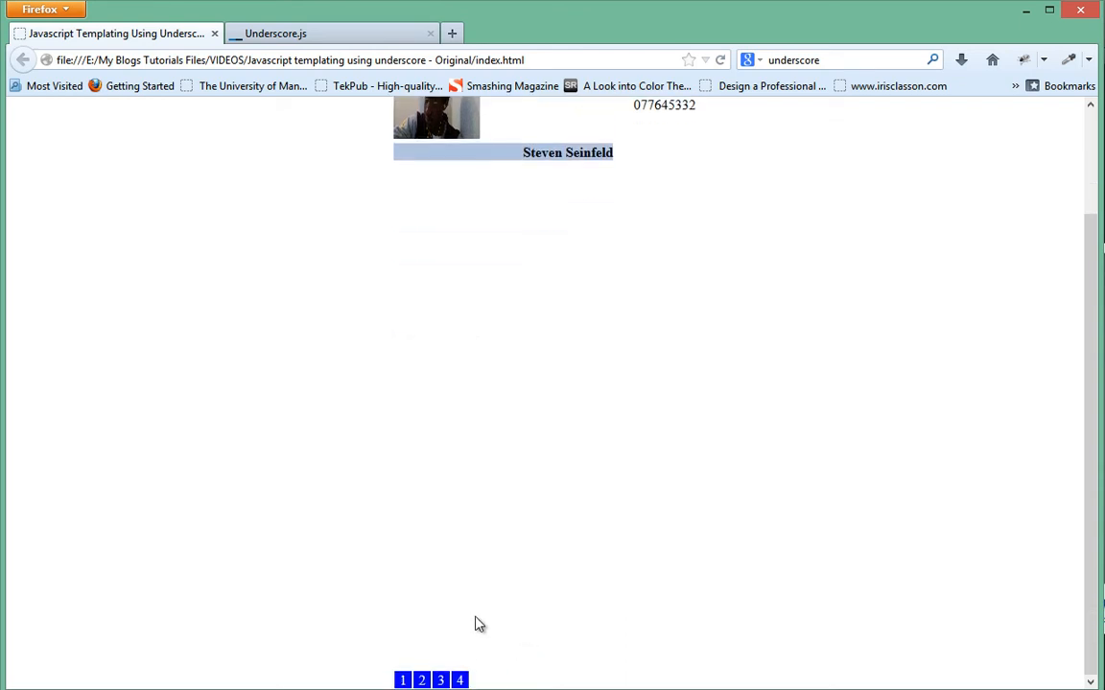
{"action": "mouse_move", "coordinate": [366, 491]}
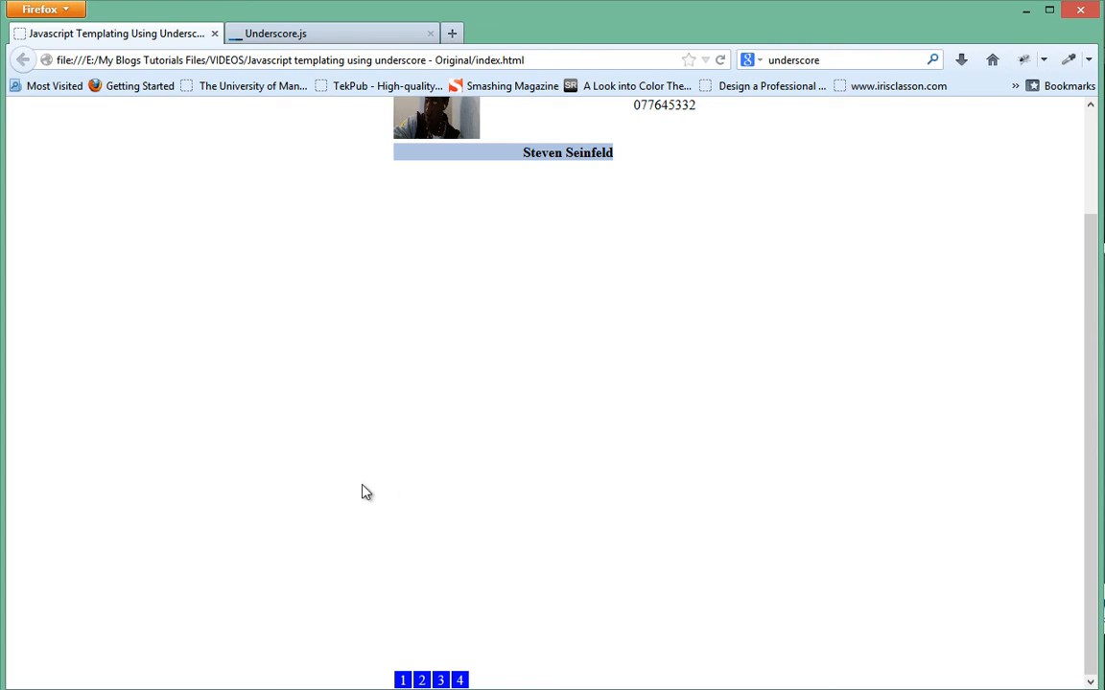
{"action": "mouse_move", "coordinate": [322, 563]}
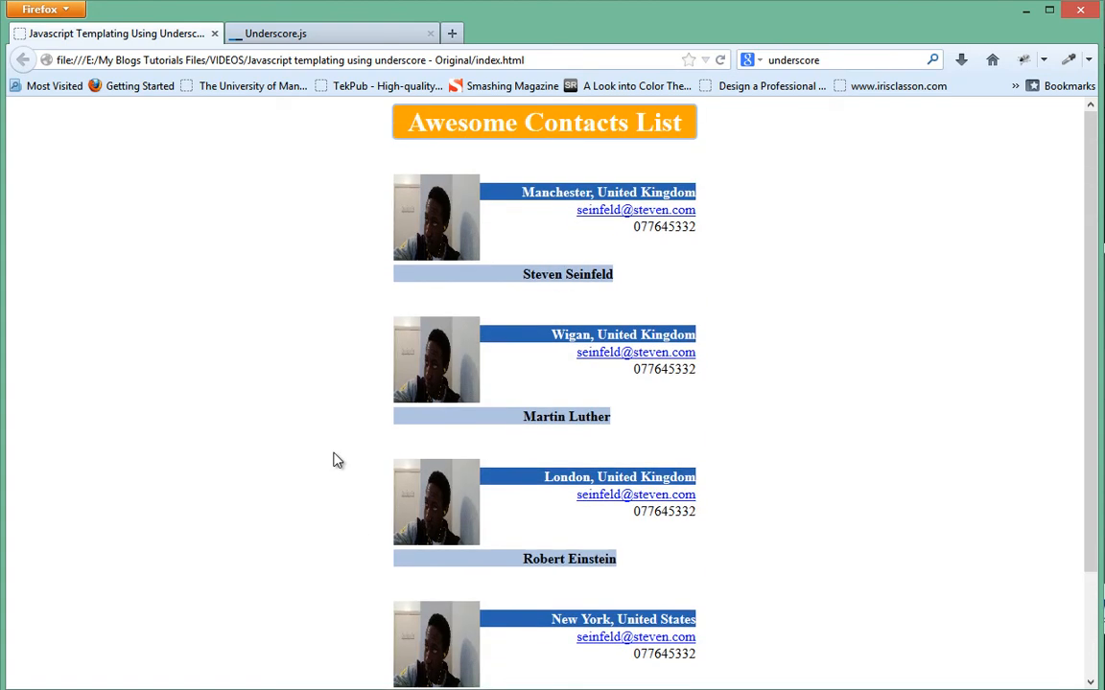
{"action": "mouse_move", "coordinate": [544, 219]}
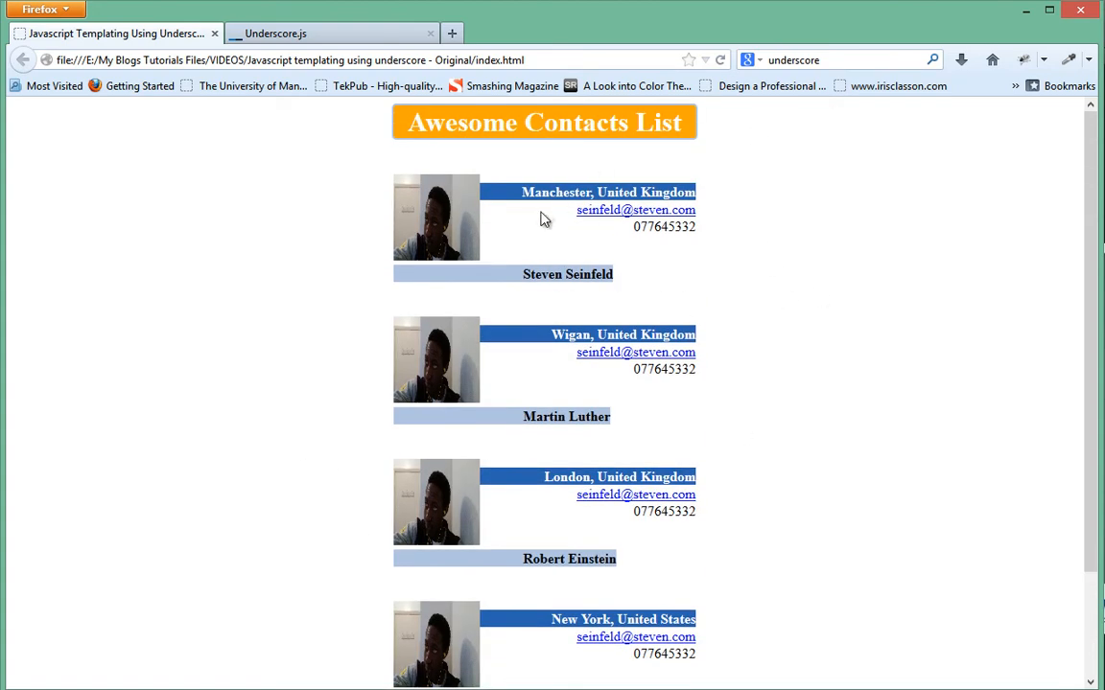
{"action": "mouse_move", "coordinate": [586, 306]}
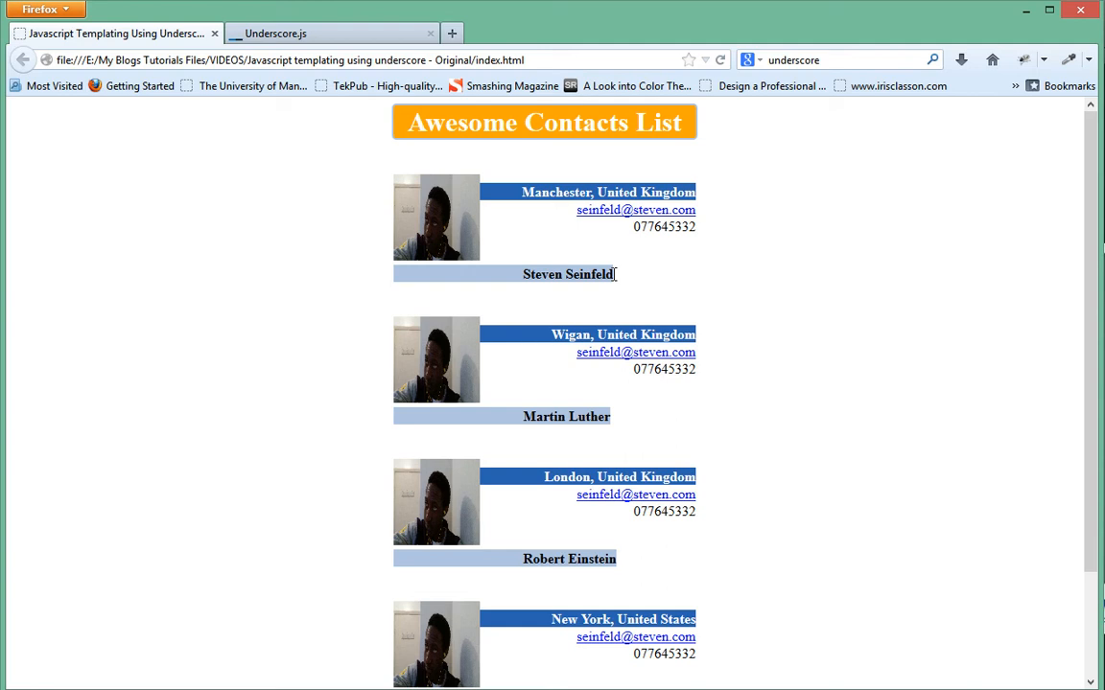
{"action": "mouse_move", "coordinate": [514, 237]}
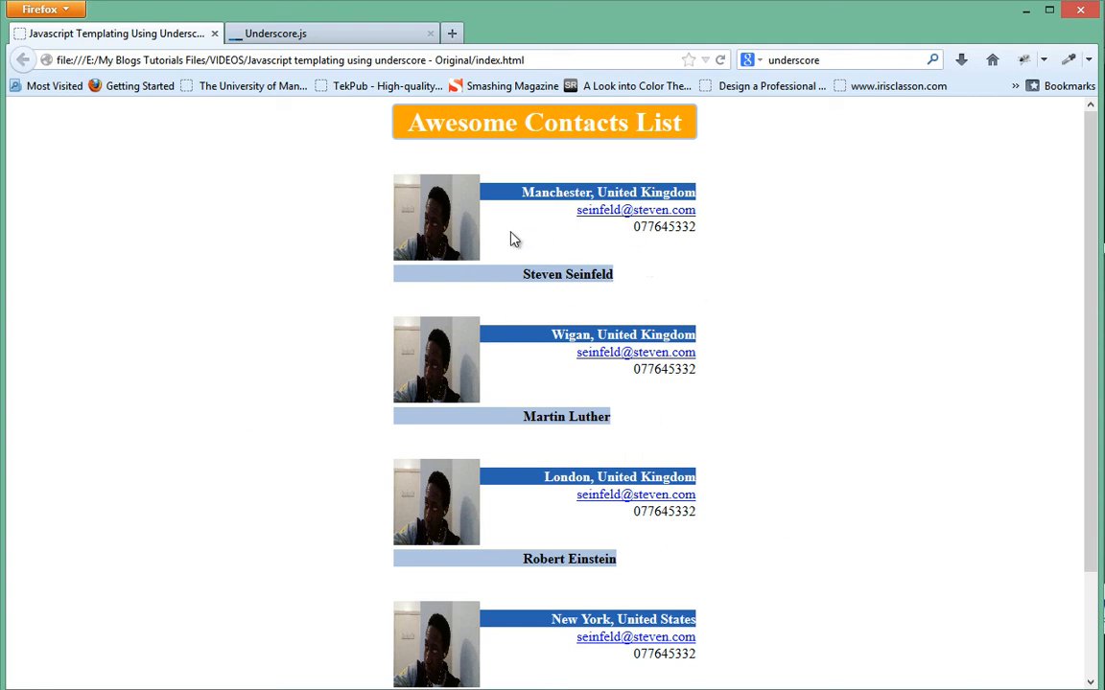
{"action": "mouse_move", "coordinate": [395, 226]}
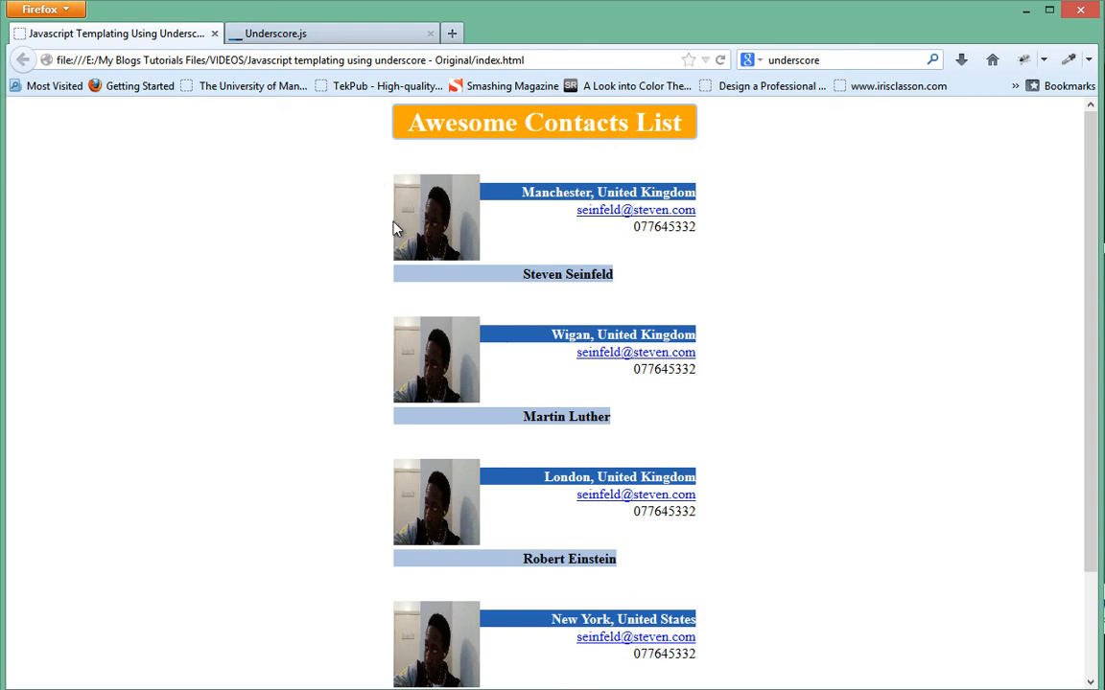
{"action": "mouse_move", "coordinate": [374, 243]}
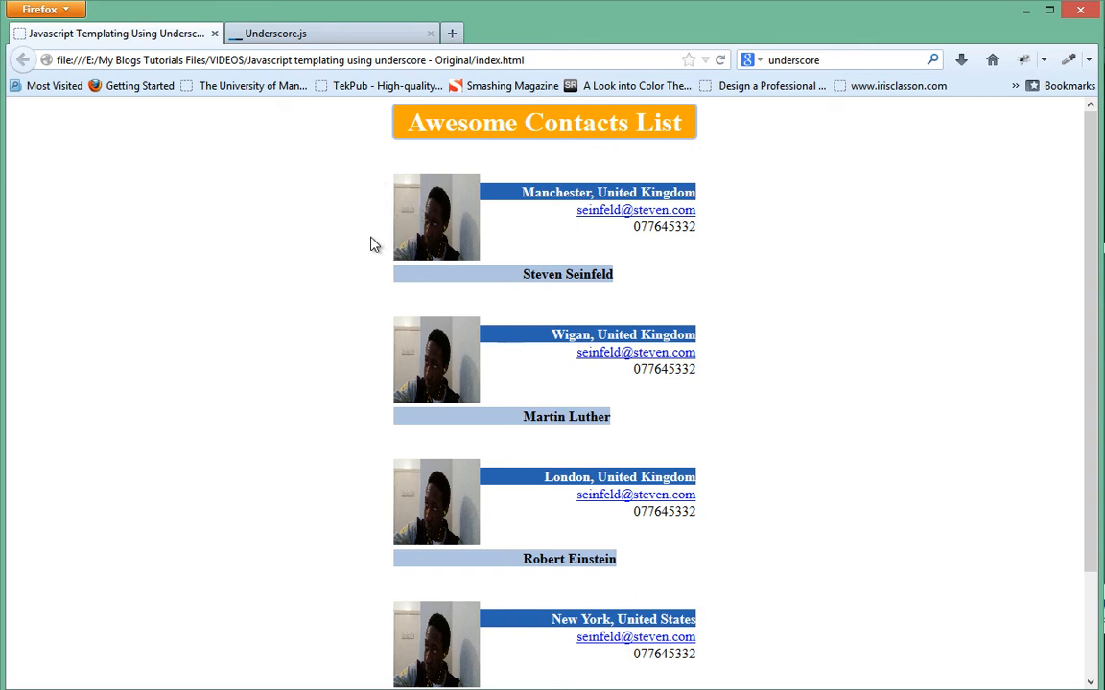
{"action": "mouse_move", "coordinate": [426, 207]}
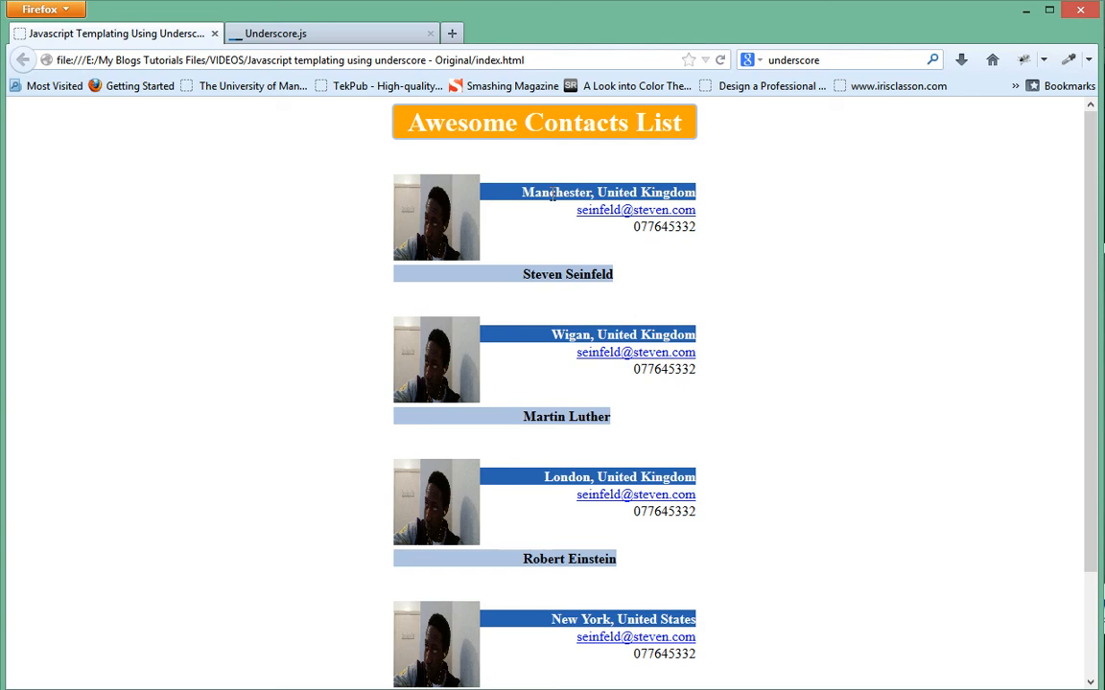
{"action": "mouse_move", "coordinate": [516, 197]}
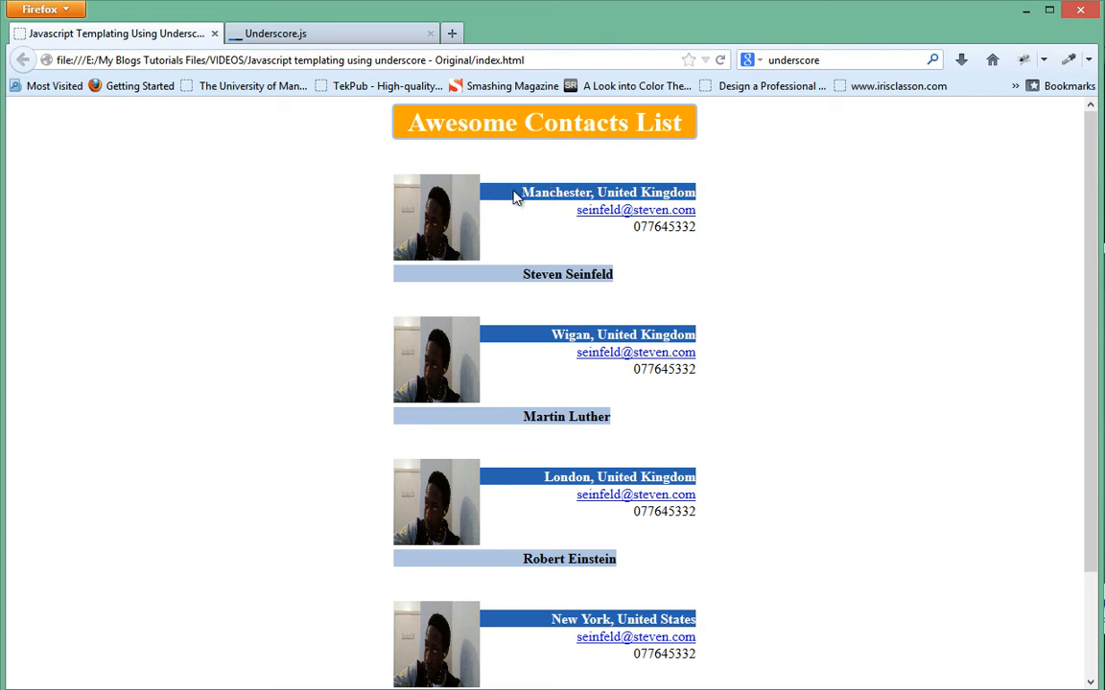
{"action": "mouse_move", "coordinate": [453, 245]}
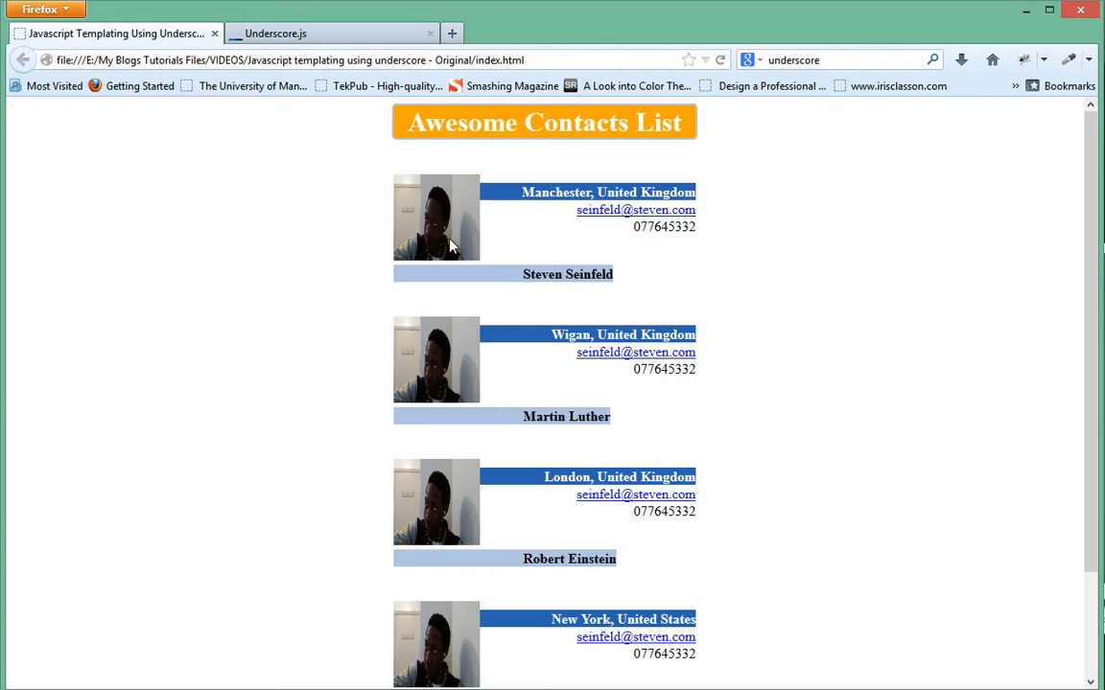
{"action": "mouse_move", "coordinate": [410, 384]}
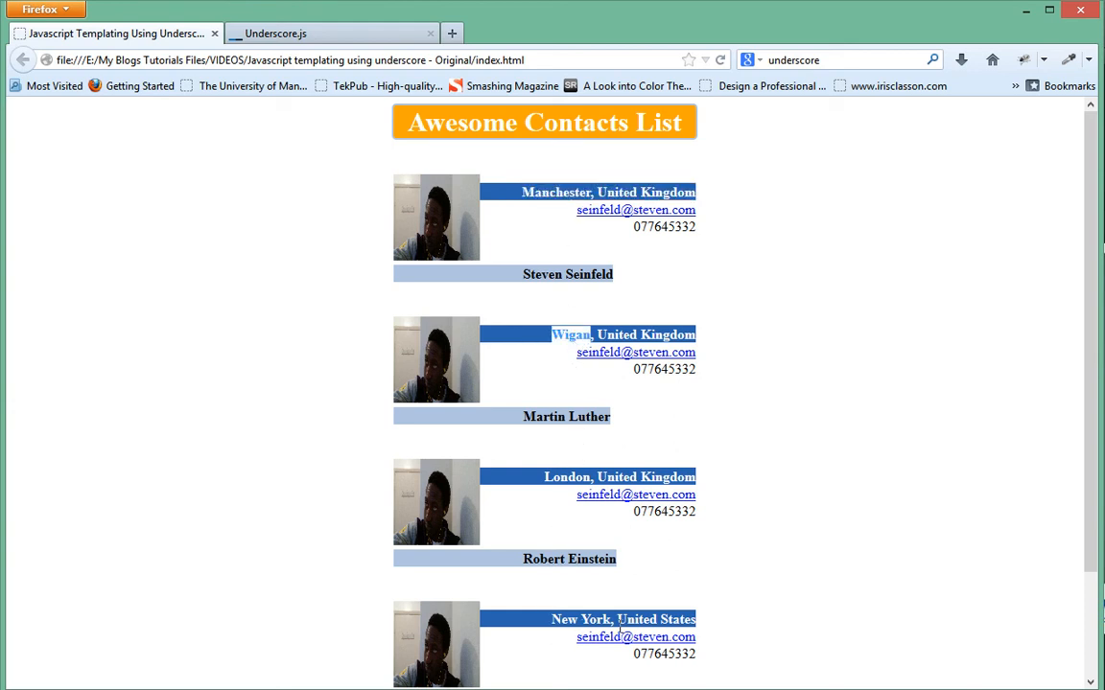
{"action": "mouse_move", "coordinate": [572, 222]}
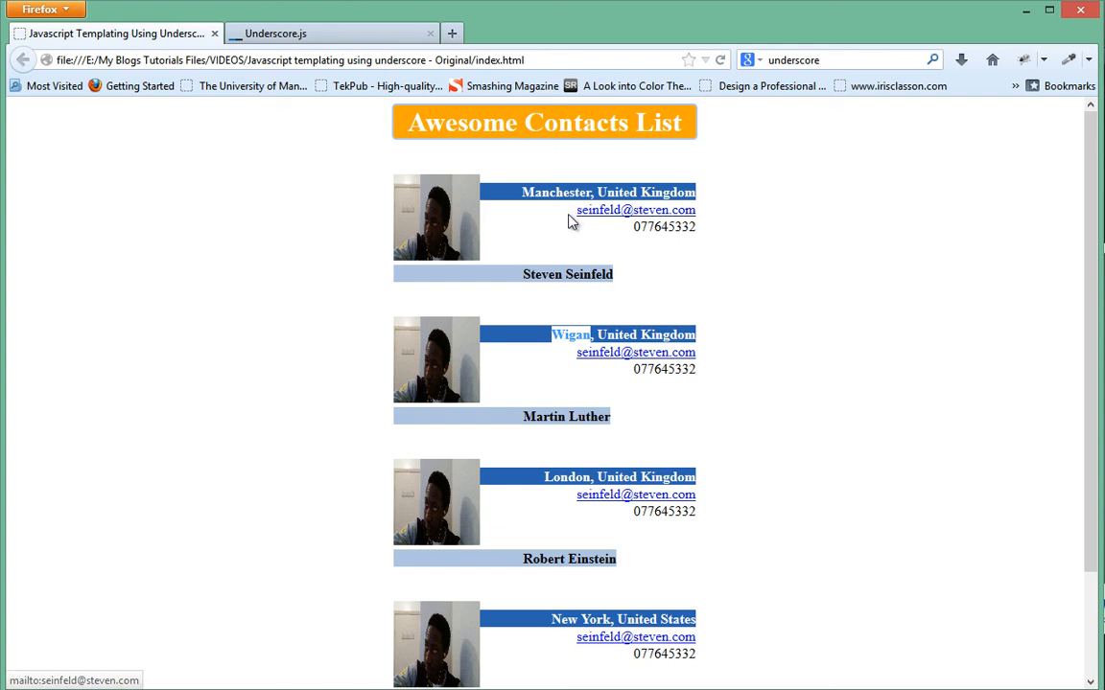
{"action": "mouse_move", "coordinate": [630, 322]}
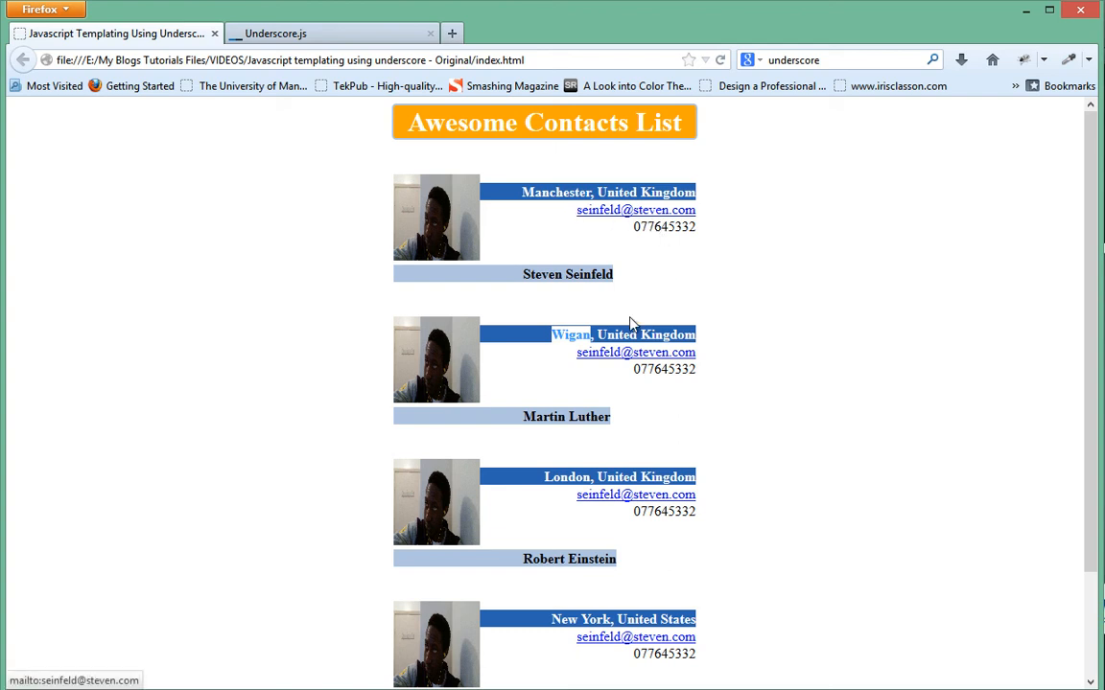
{"action": "mouse_move", "coordinate": [782, 481]}
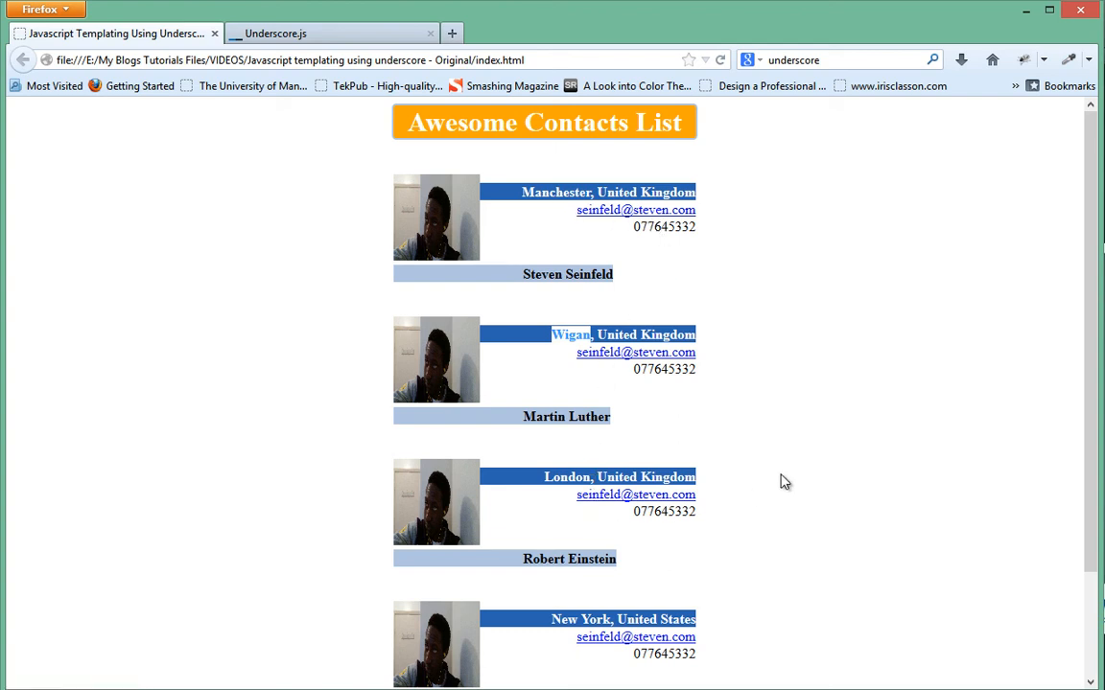
Switch to page 2 of the contacts list via the pagination links
{"action": "scroll", "scroll_direction": "down", "scroll_amount": 3}
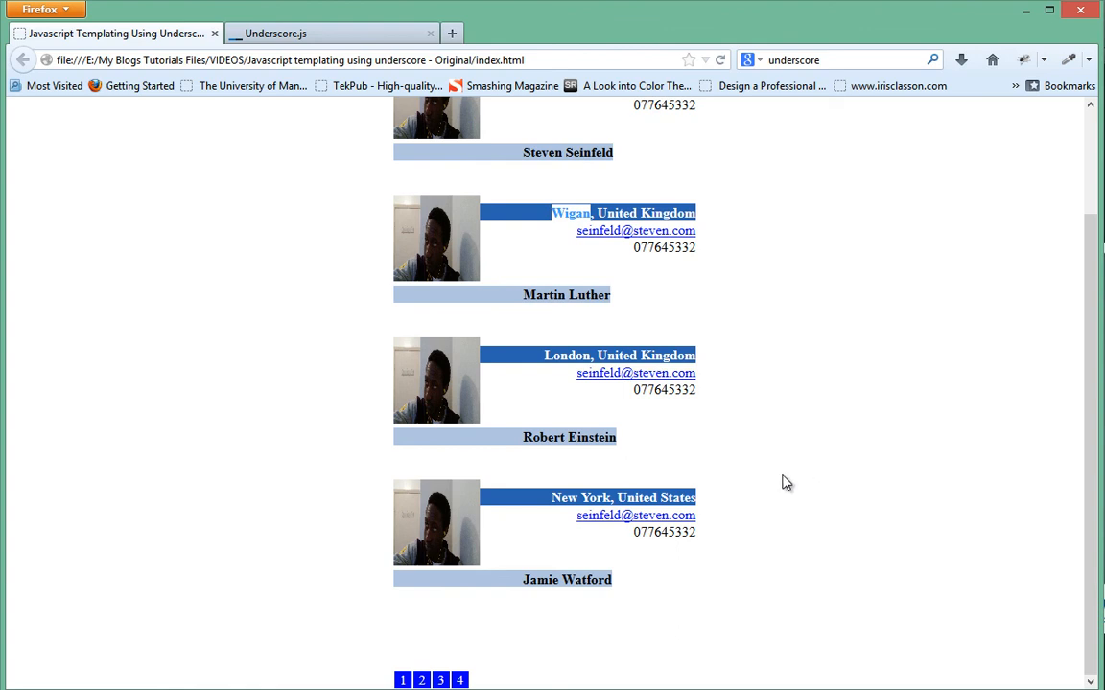
{"action": "scroll", "scroll_direction": "up", "scroll_amount": 3}
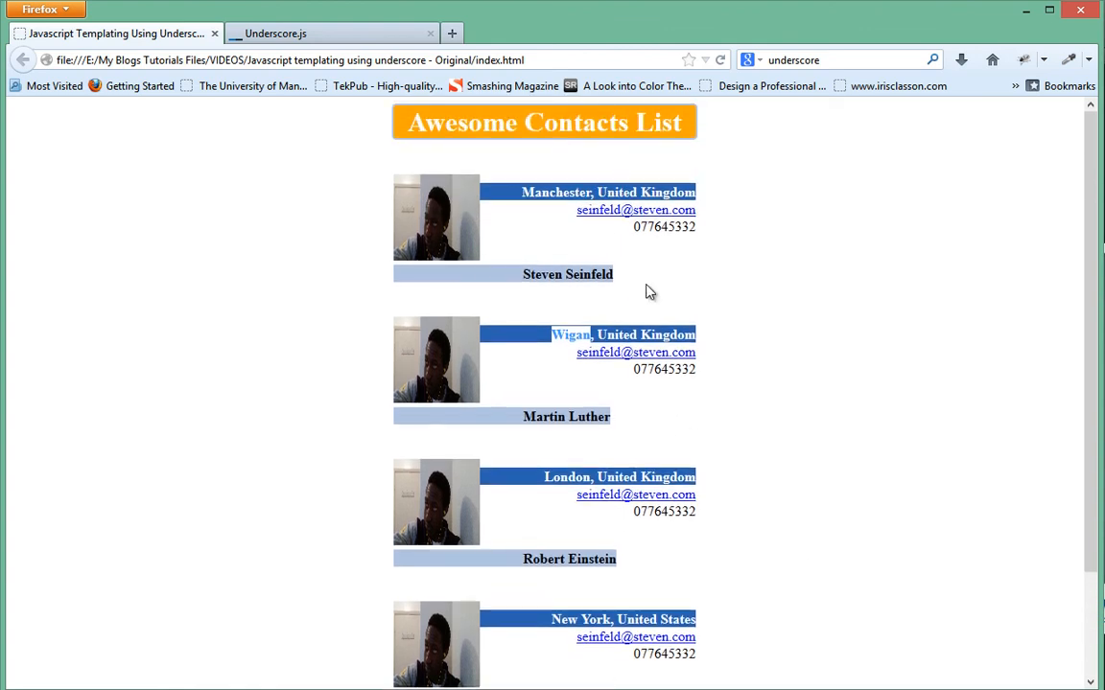
{"action": "double_click", "coordinate": [664, 227]}
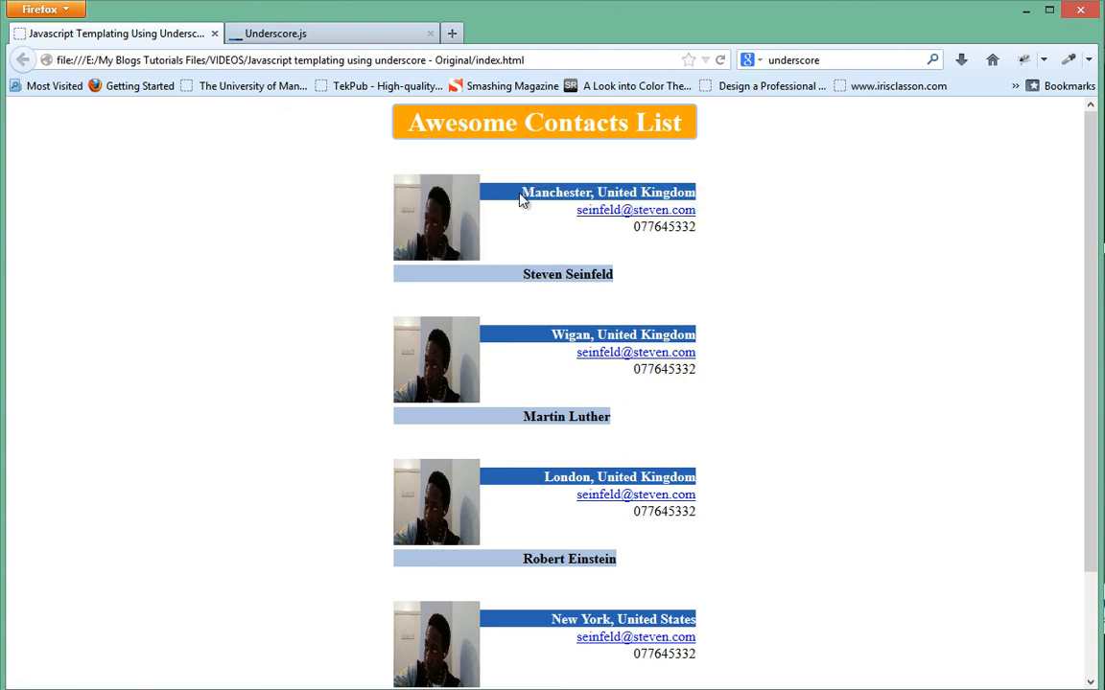
{"action": "mouse_move", "coordinate": [748, 401]}
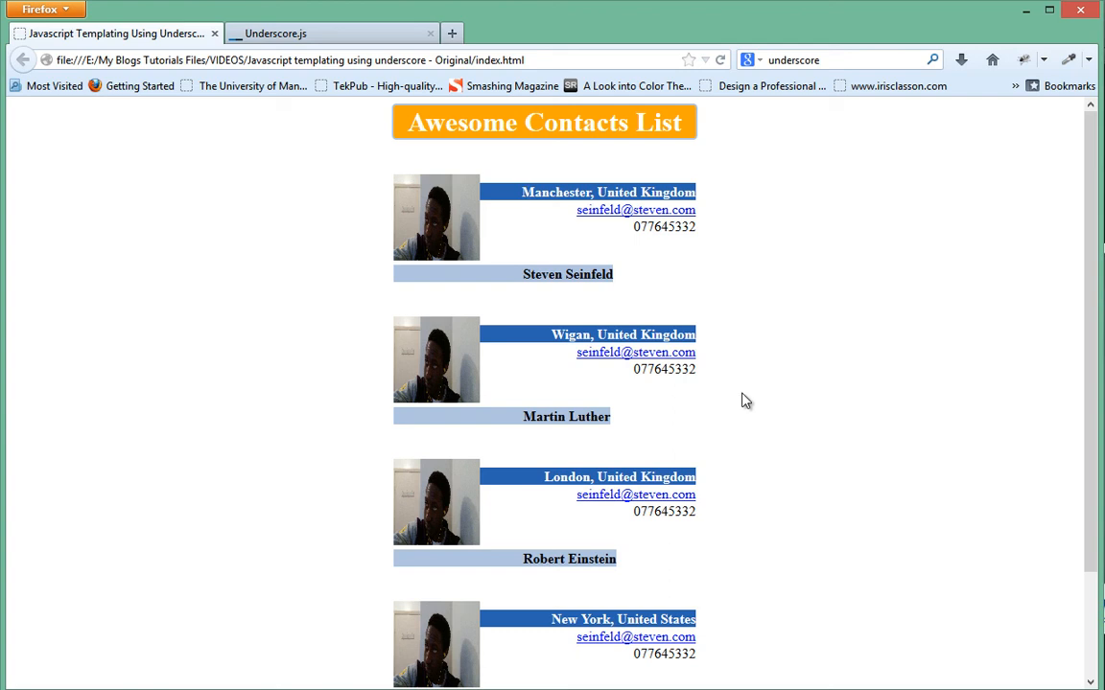
{"action": "scroll", "scroll_direction": "down", "scroll_amount": 3}
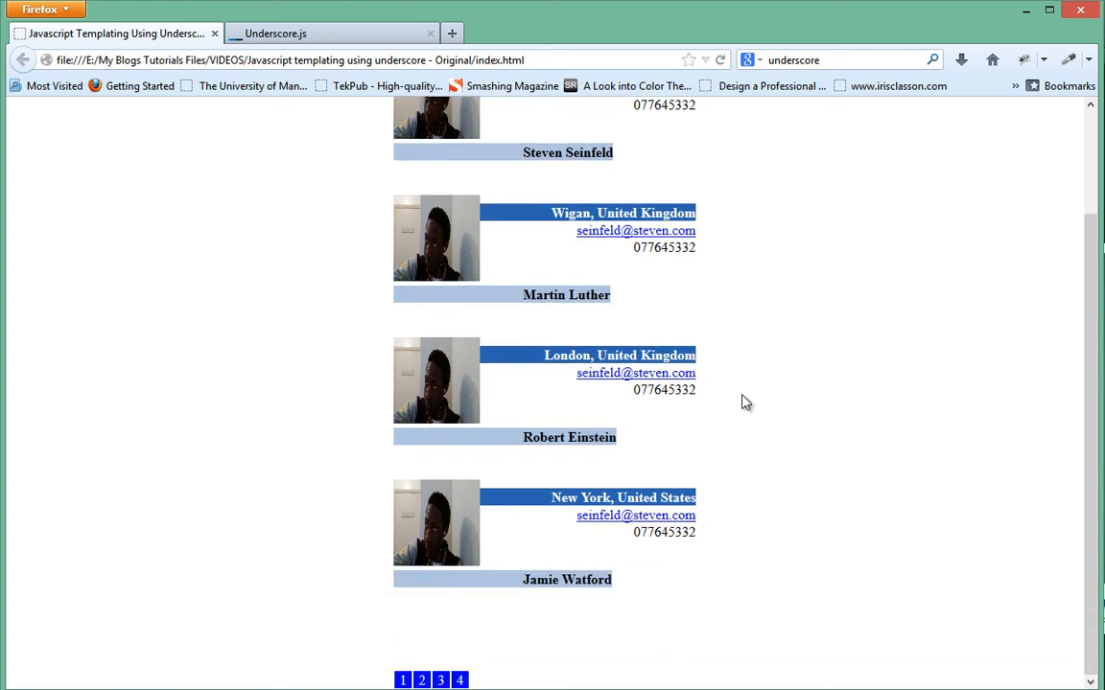
{"action": "mouse_move", "coordinate": [533, 575]}
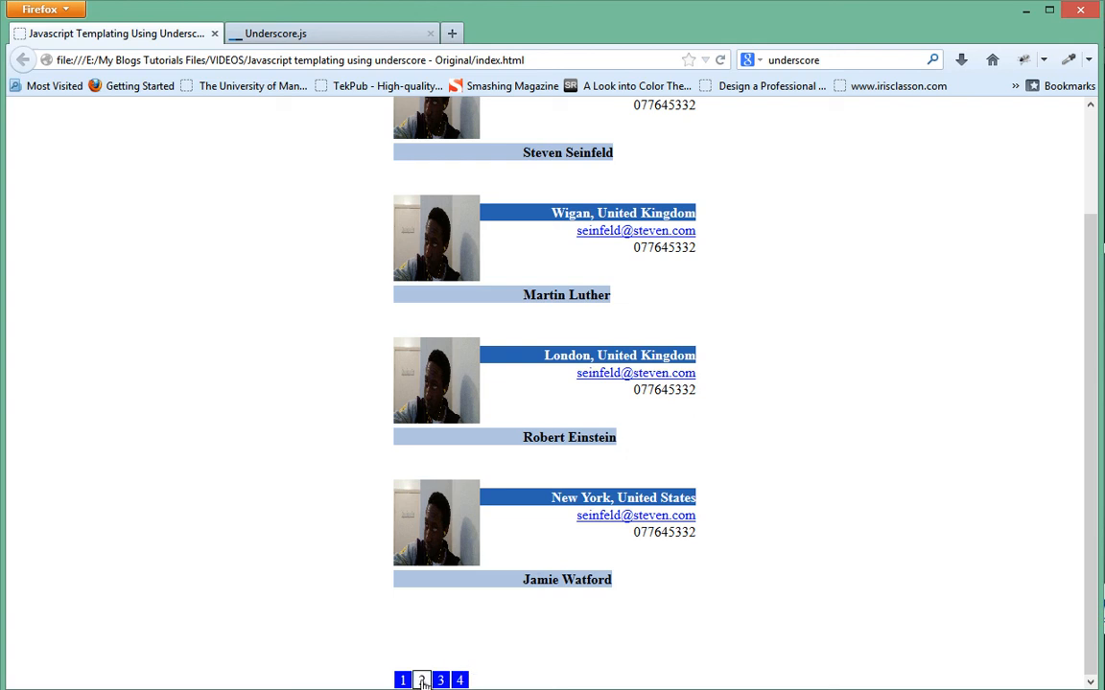
{"action": "left_click", "coordinate": [422, 679]}
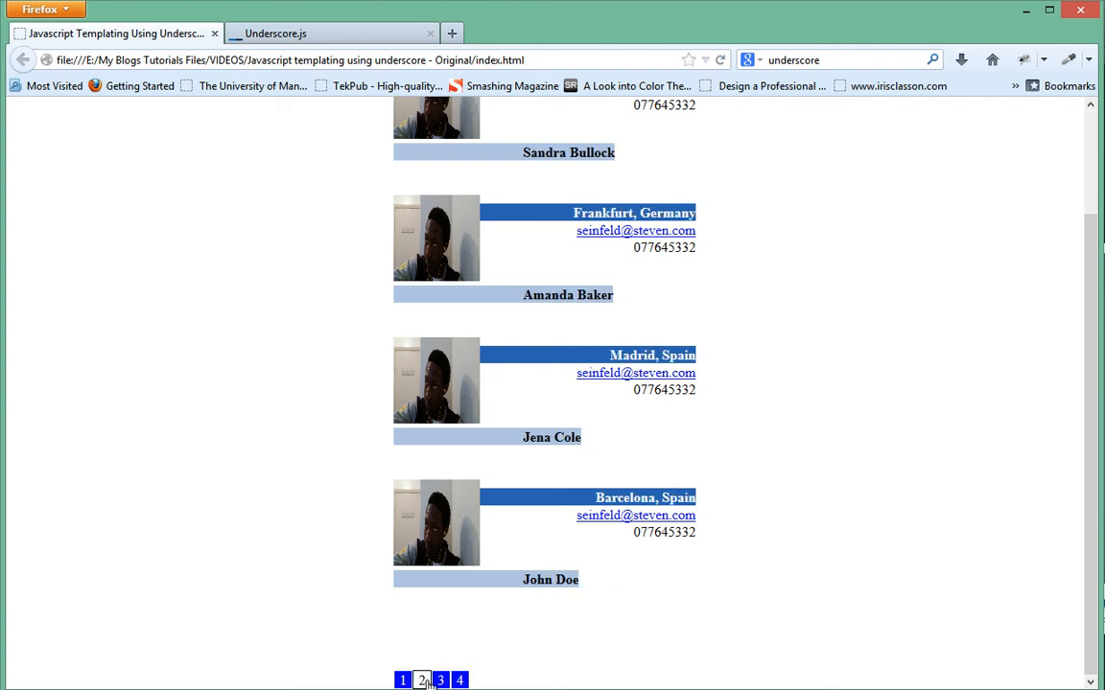
{"action": "mouse_move", "coordinate": [190, 353]}
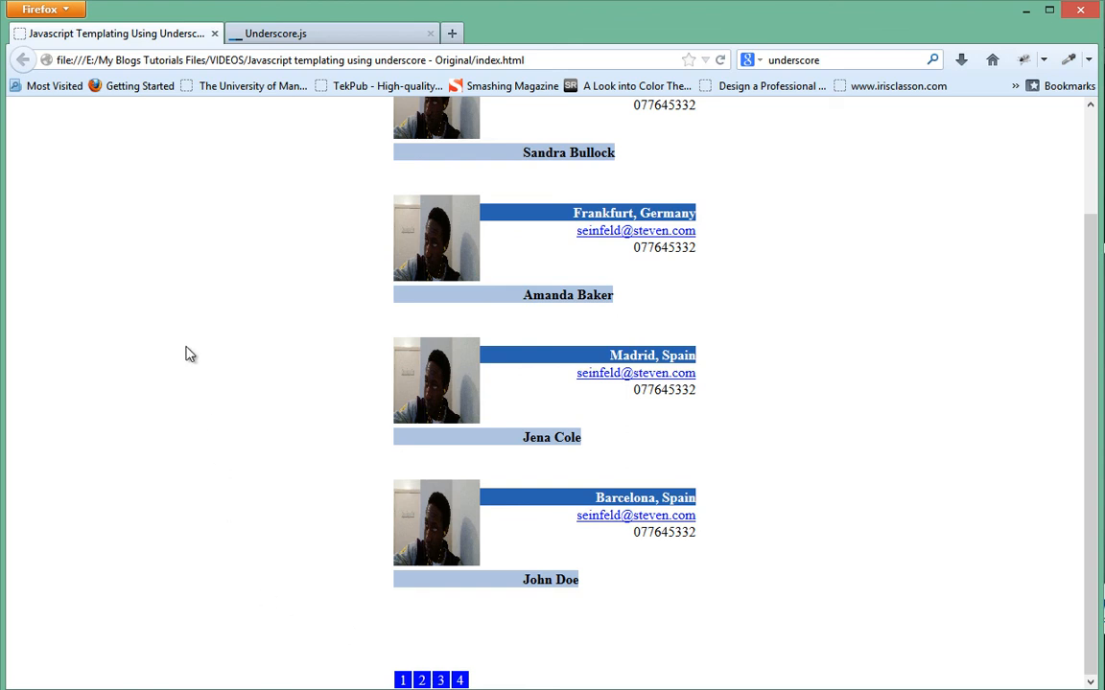
{"action": "mouse_move", "coordinate": [170, 349]}
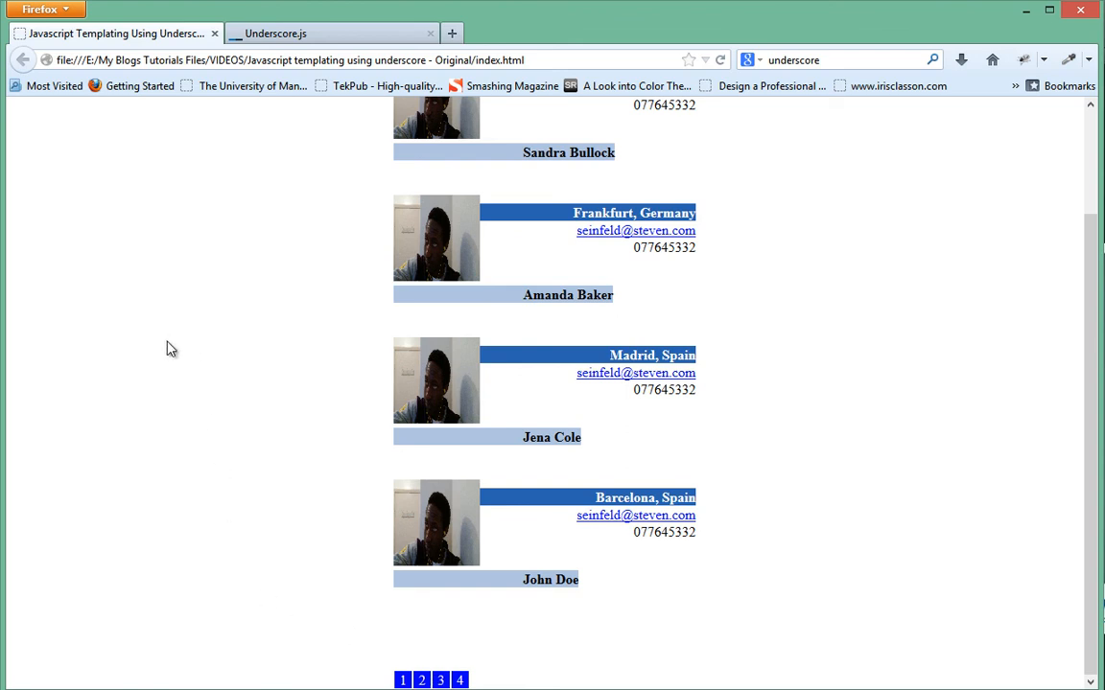
{"action": "scroll", "scroll_direction": "up", "scroll_amount": 3}
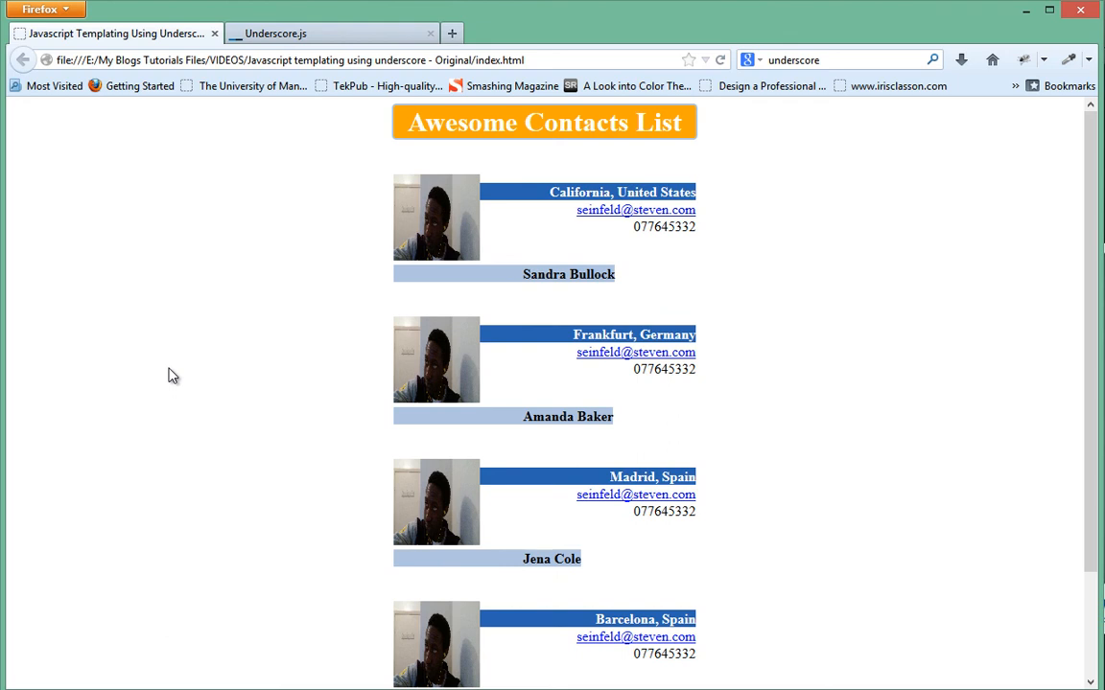